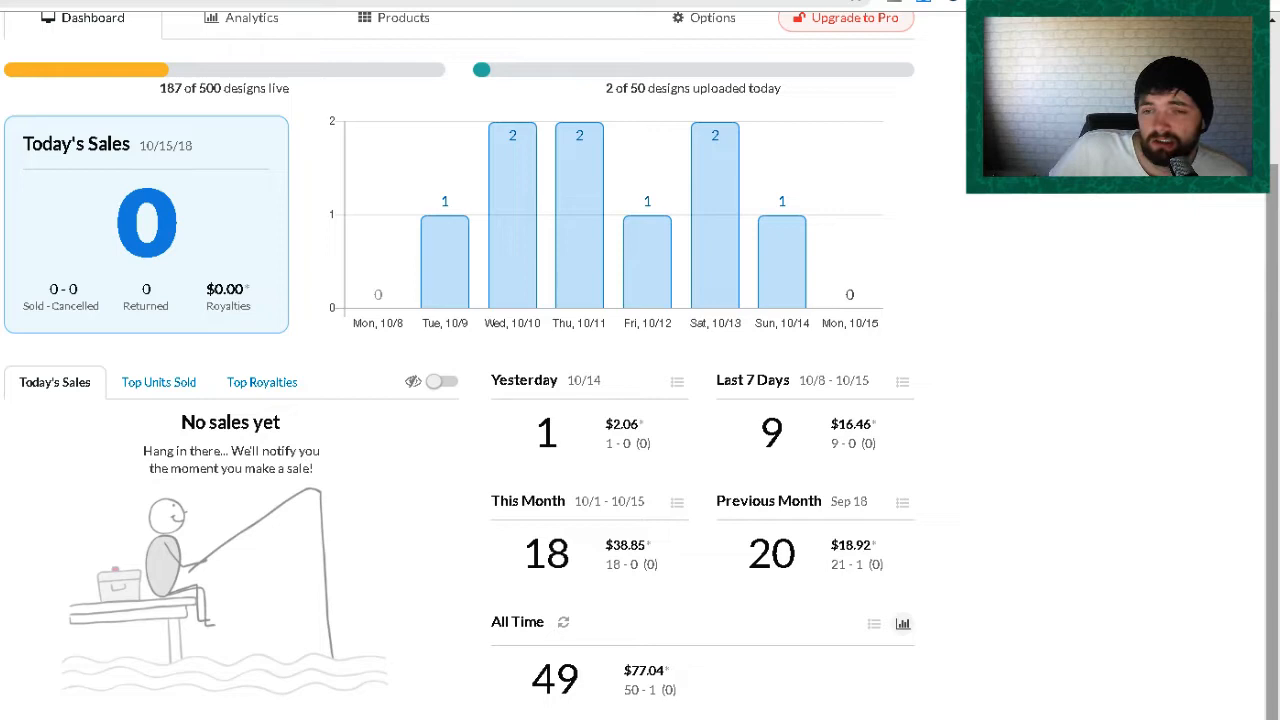
pyautogui.moveTo(1016, 392)
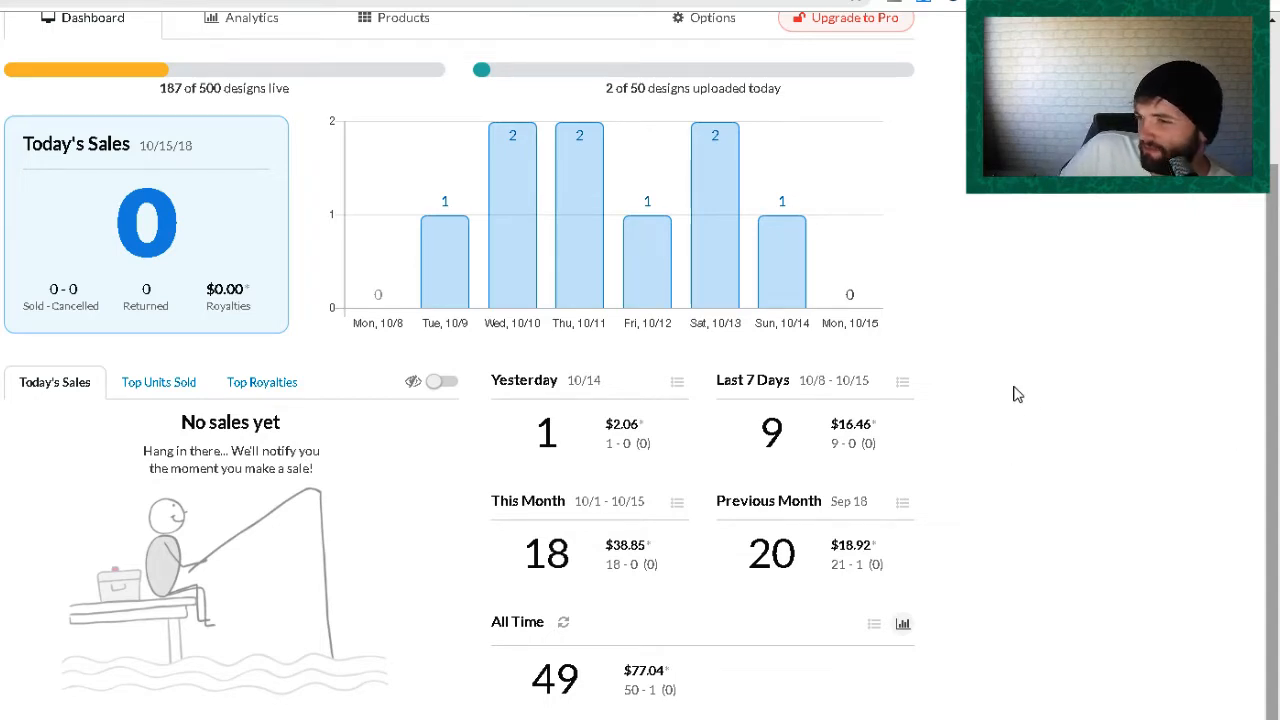
pyautogui.moveTo(988, 432)
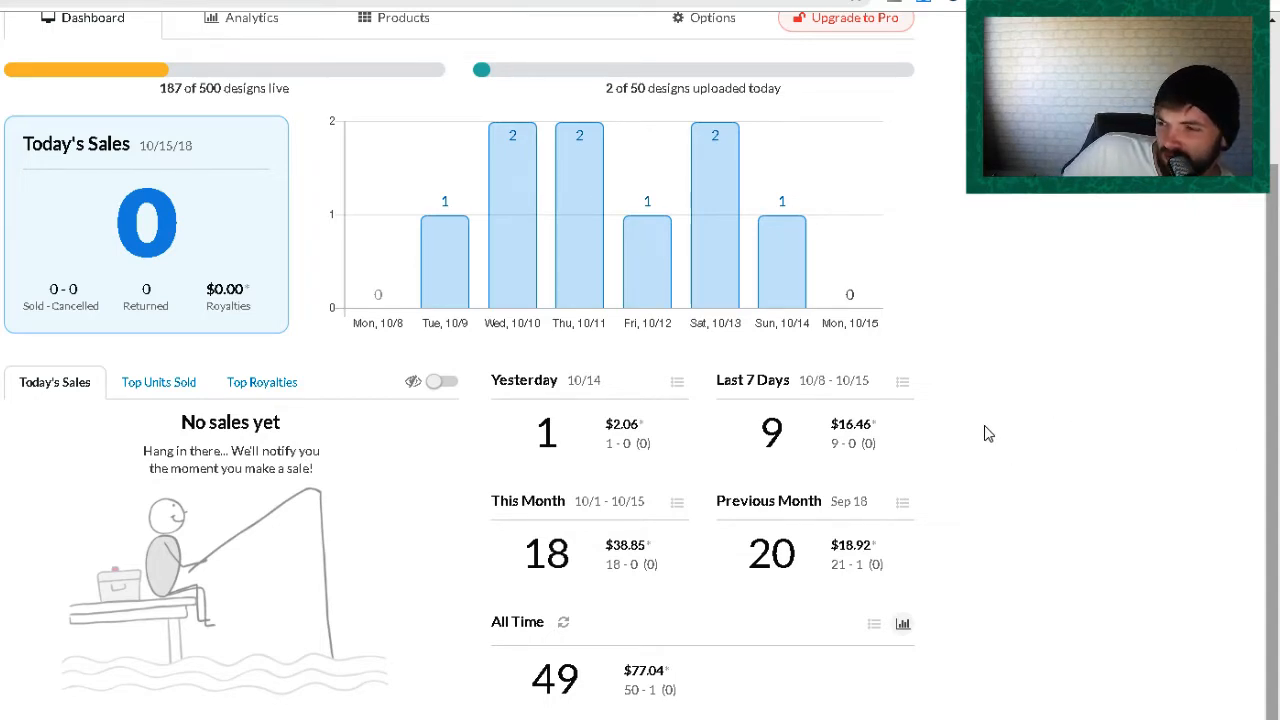
pyautogui.moveTo(948, 442)
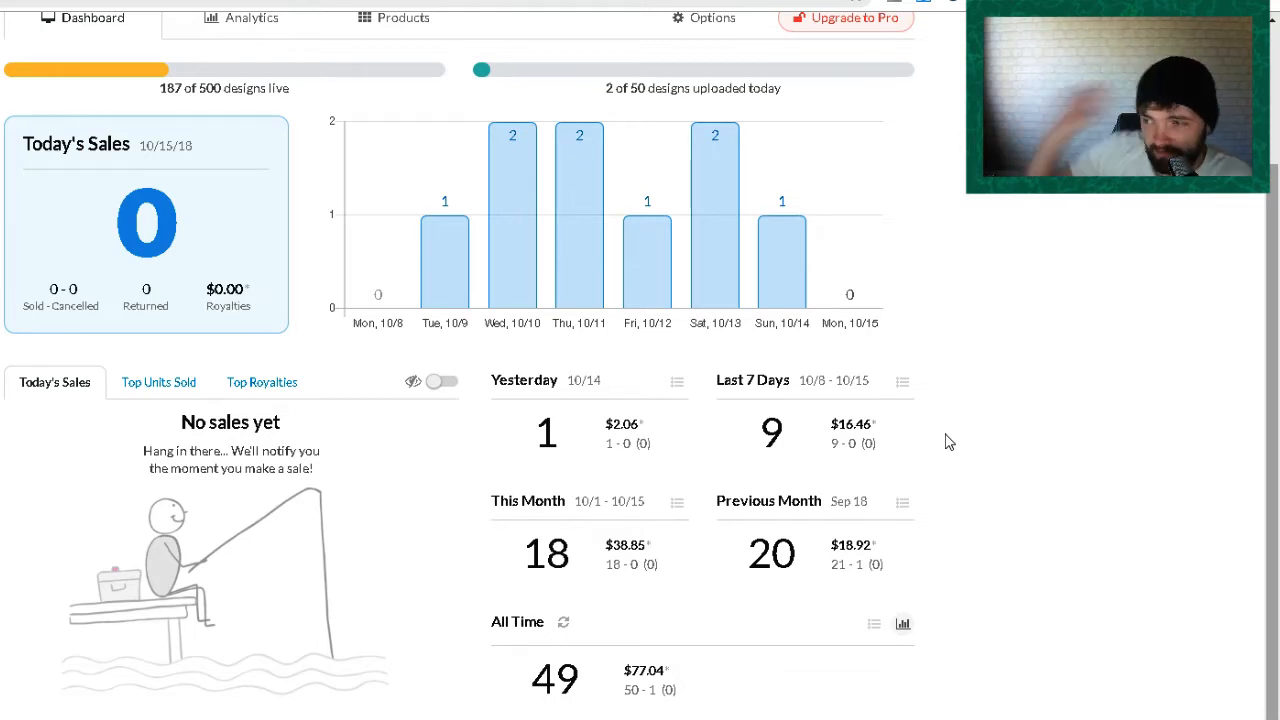
pyautogui.moveTo(224, 220)
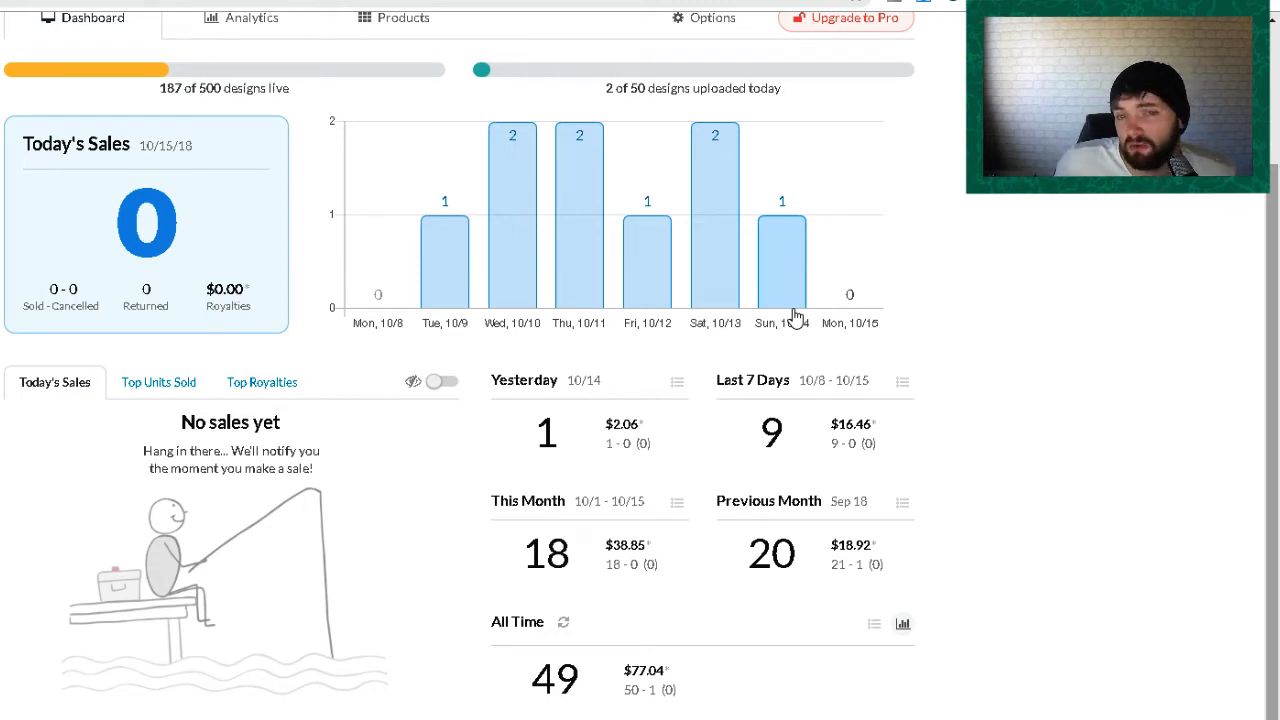
pyautogui.moveTo(444, 252)
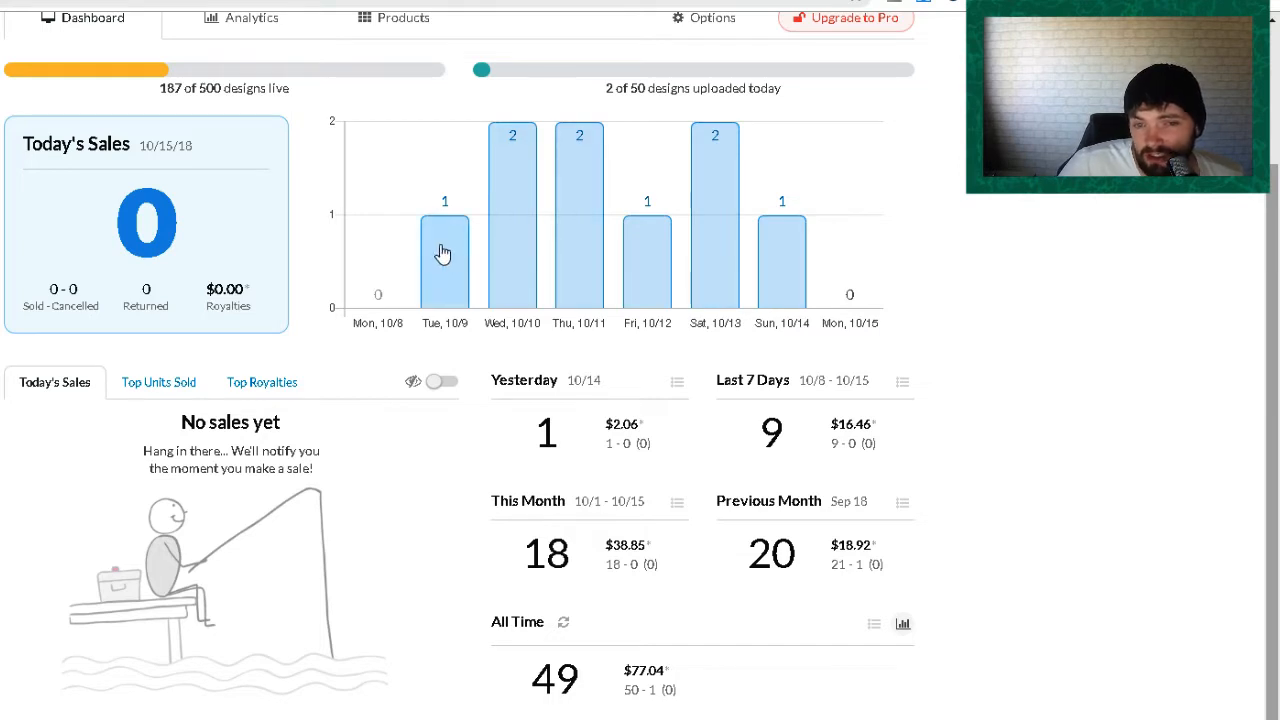
pyautogui.moveTo(550, 216)
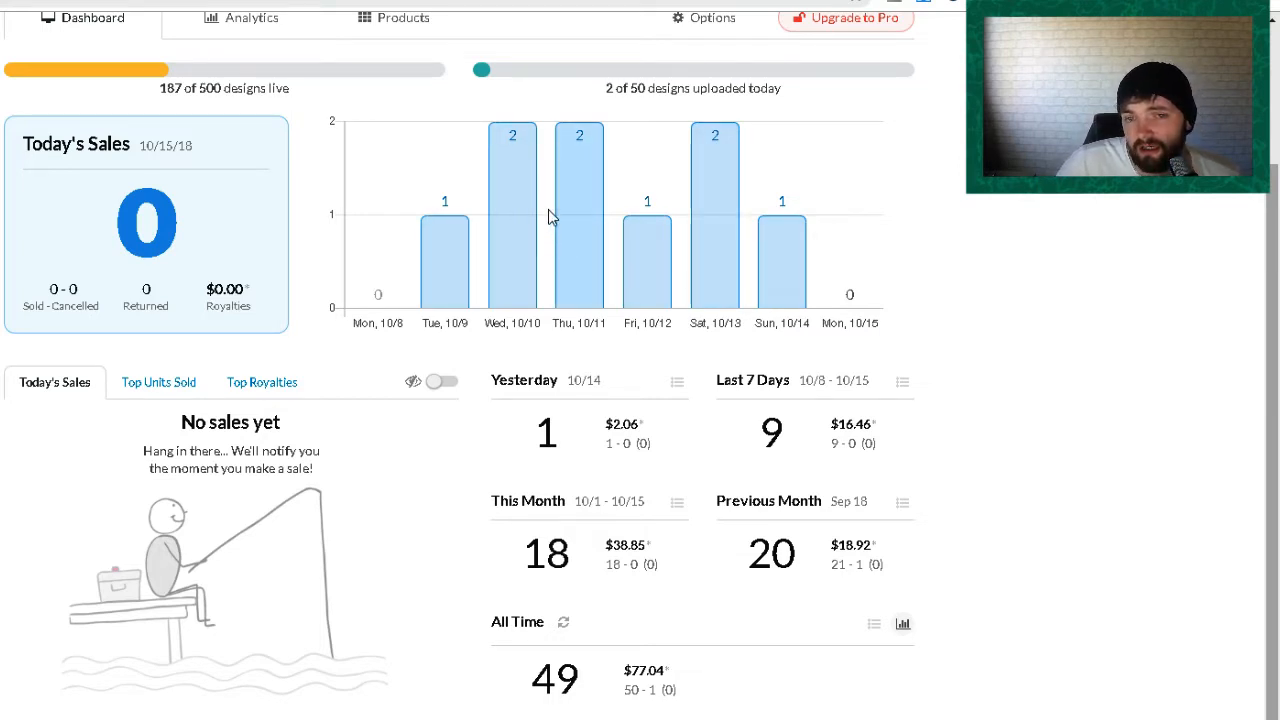
pyautogui.moveTo(704, 198)
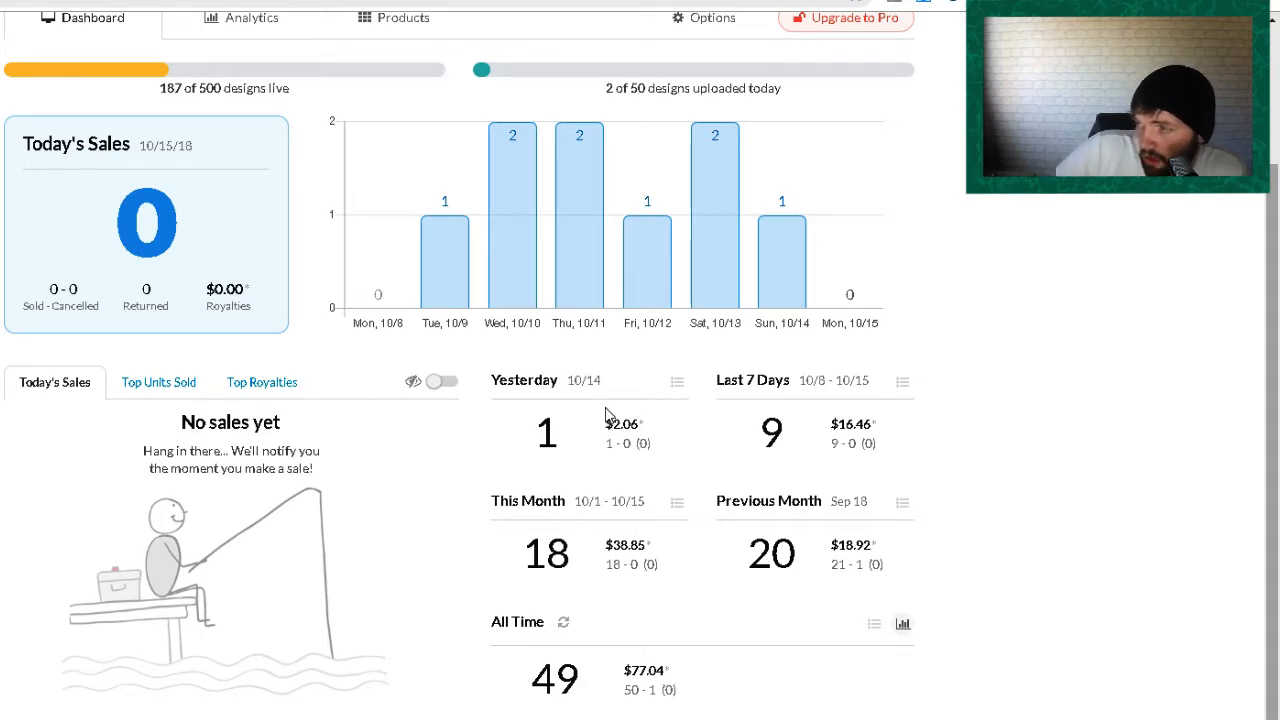
pyautogui.moveTo(610, 410)
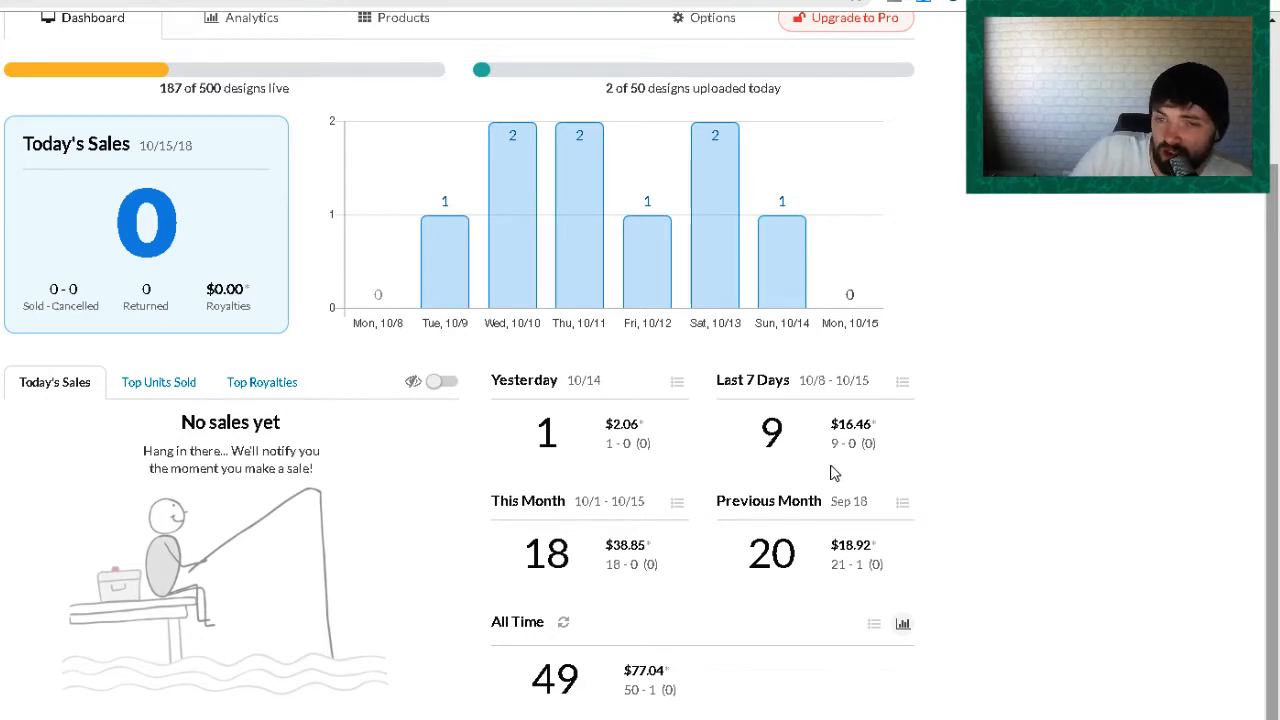
pyautogui.moveTo(860, 310)
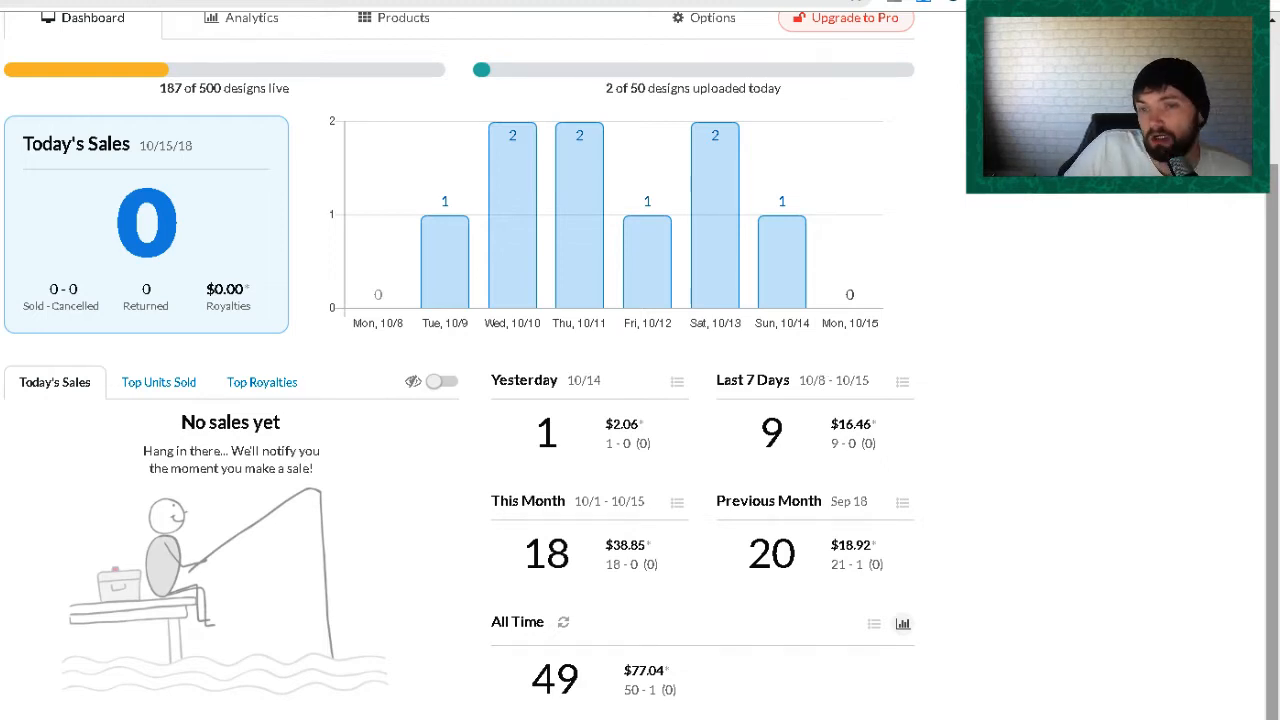
pyautogui.moveTo(732, 176)
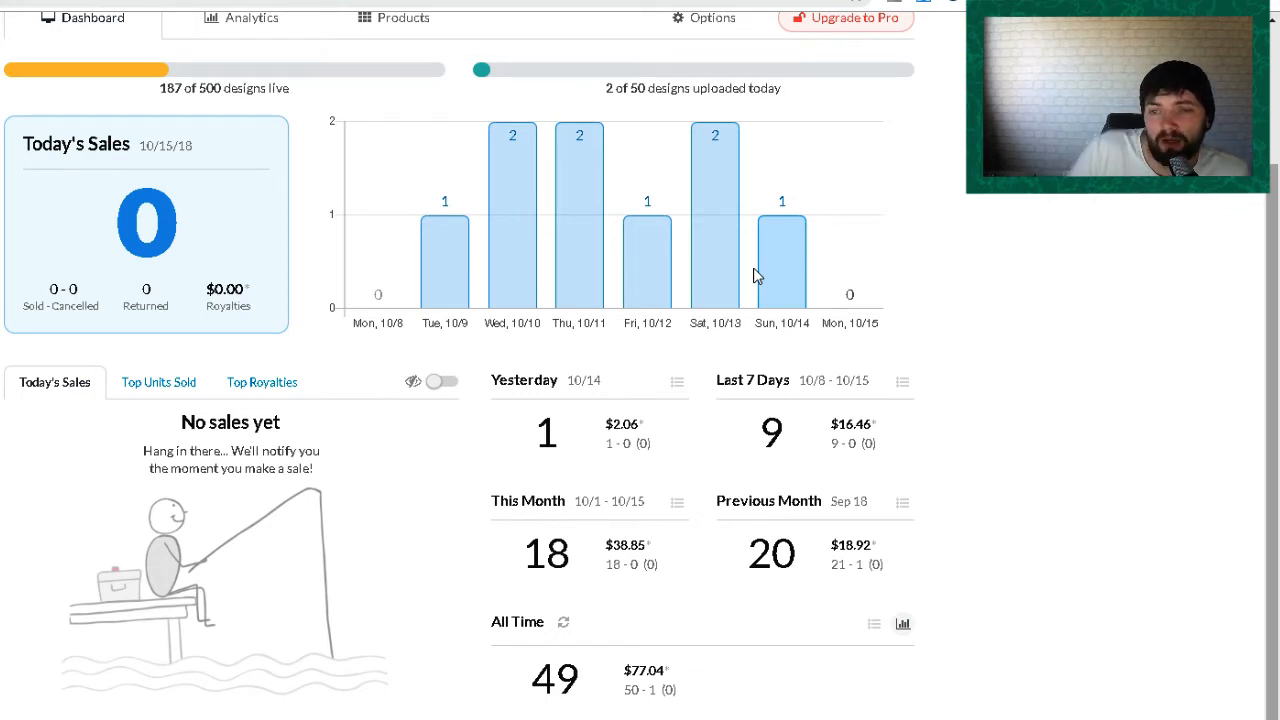
pyautogui.moveTo(788, 310)
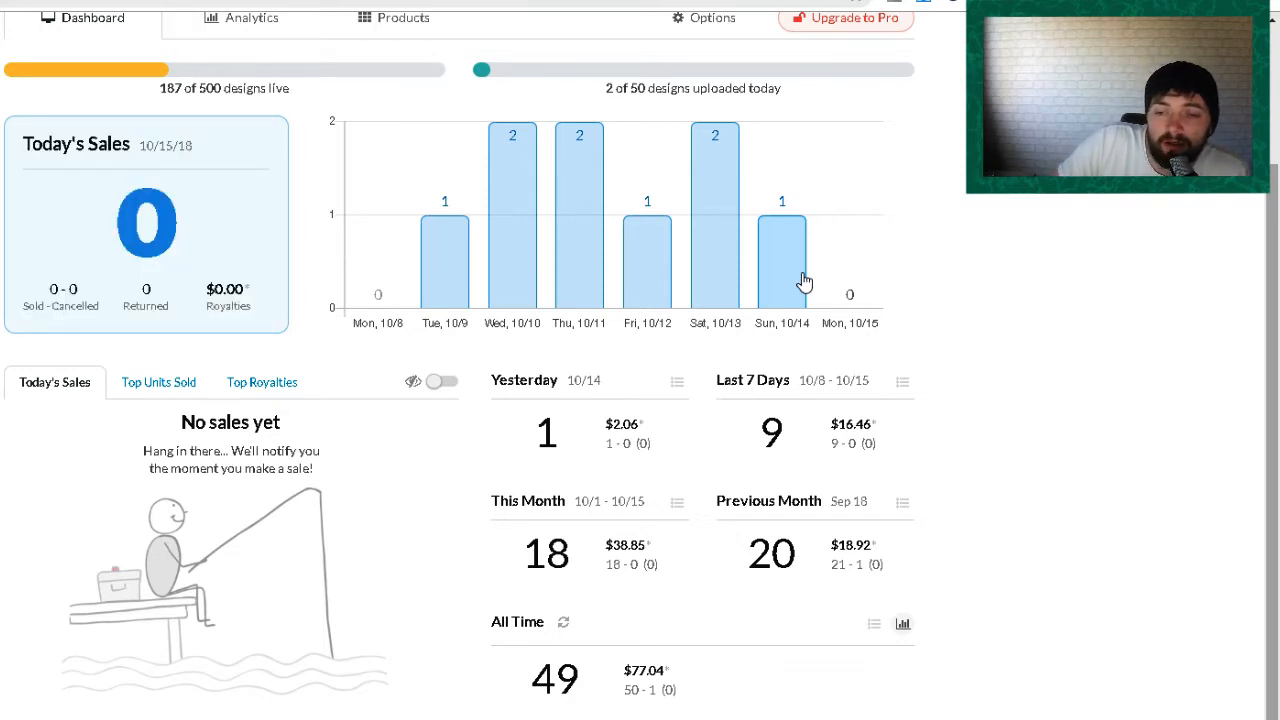
pyautogui.moveTo(700, 462)
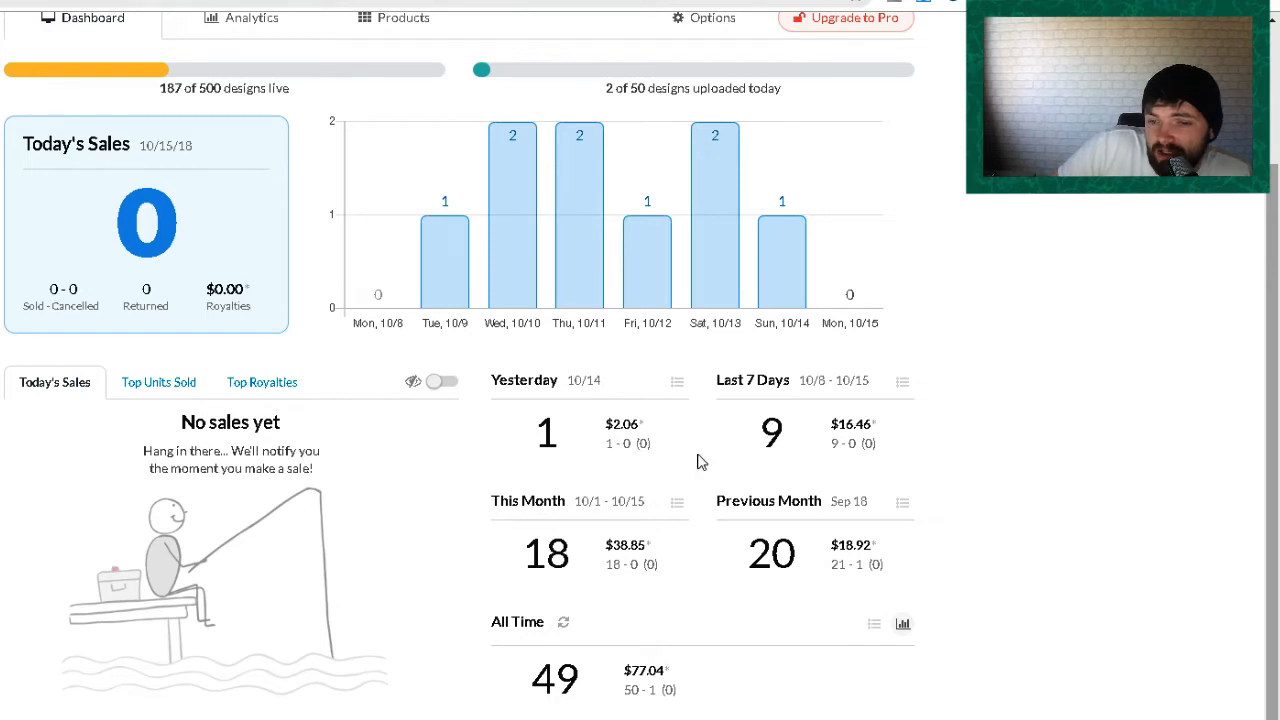
pyautogui.moveTo(958, 462)
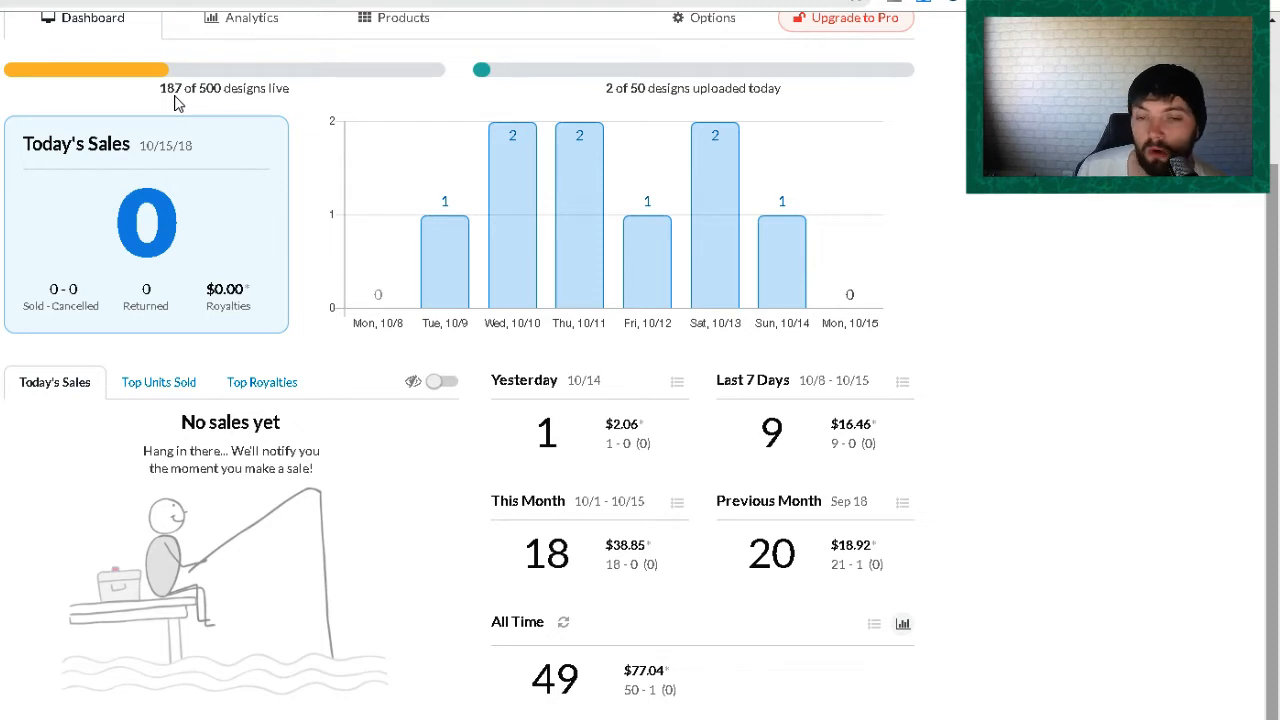
pyautogui.moveTo(594, 450)
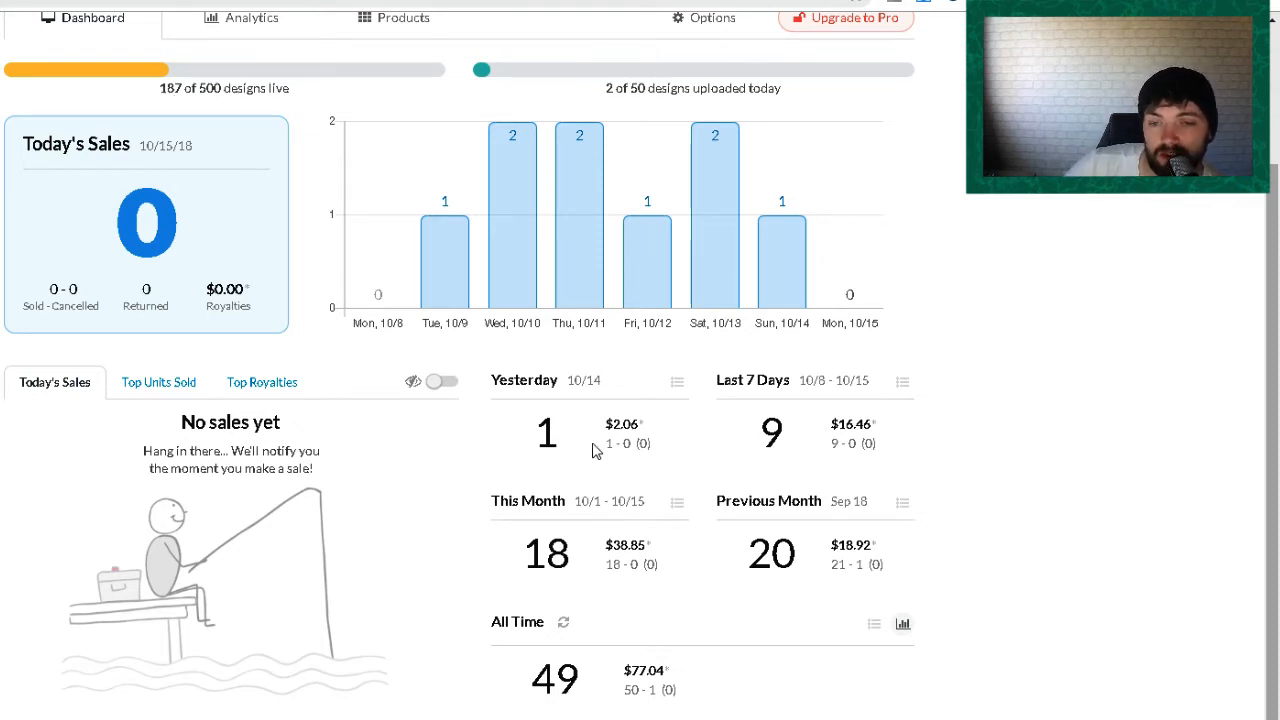
pyautogui.moveTo(664, 464)
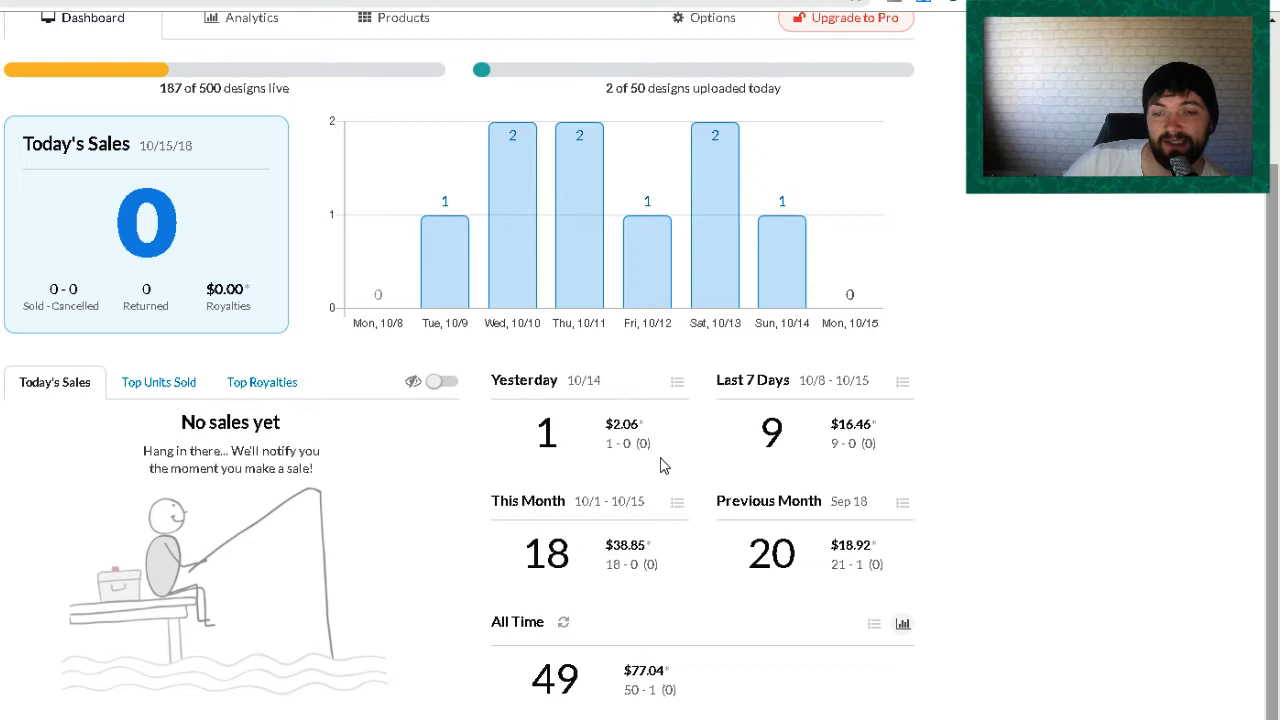
pyautogui.moveTo(572, 504)
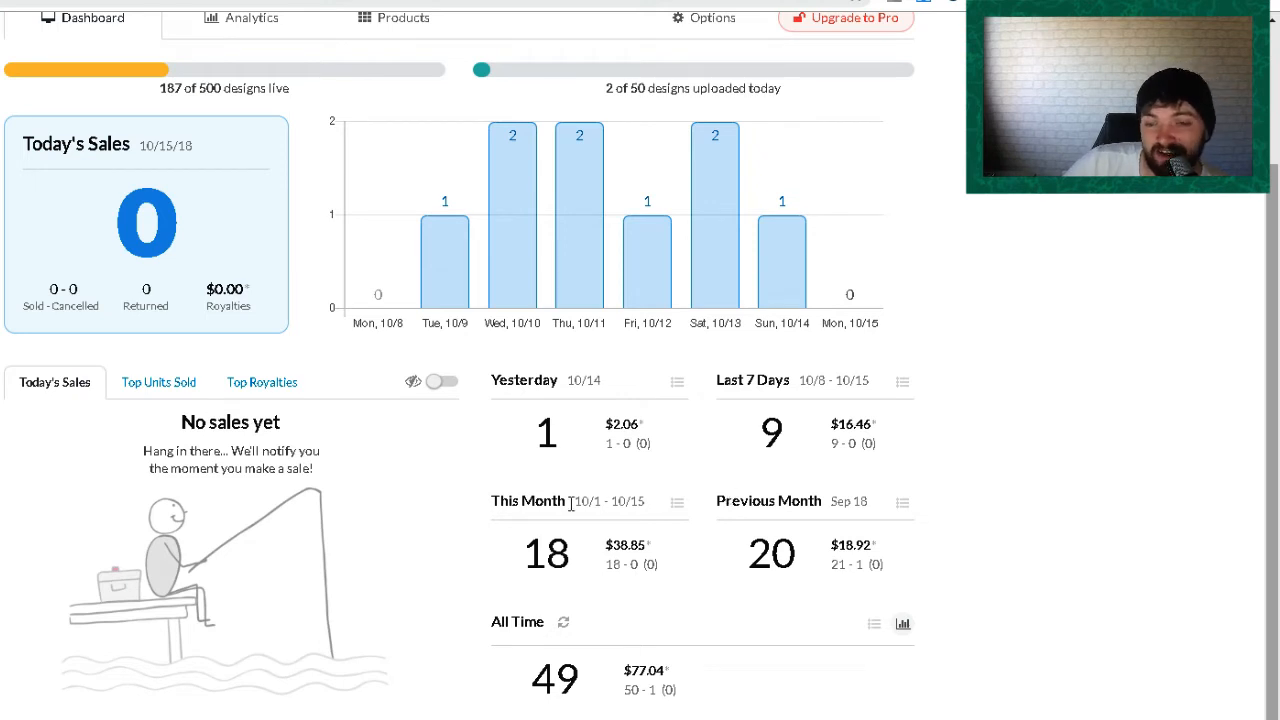
pyautogui.moveTo(594, 596)
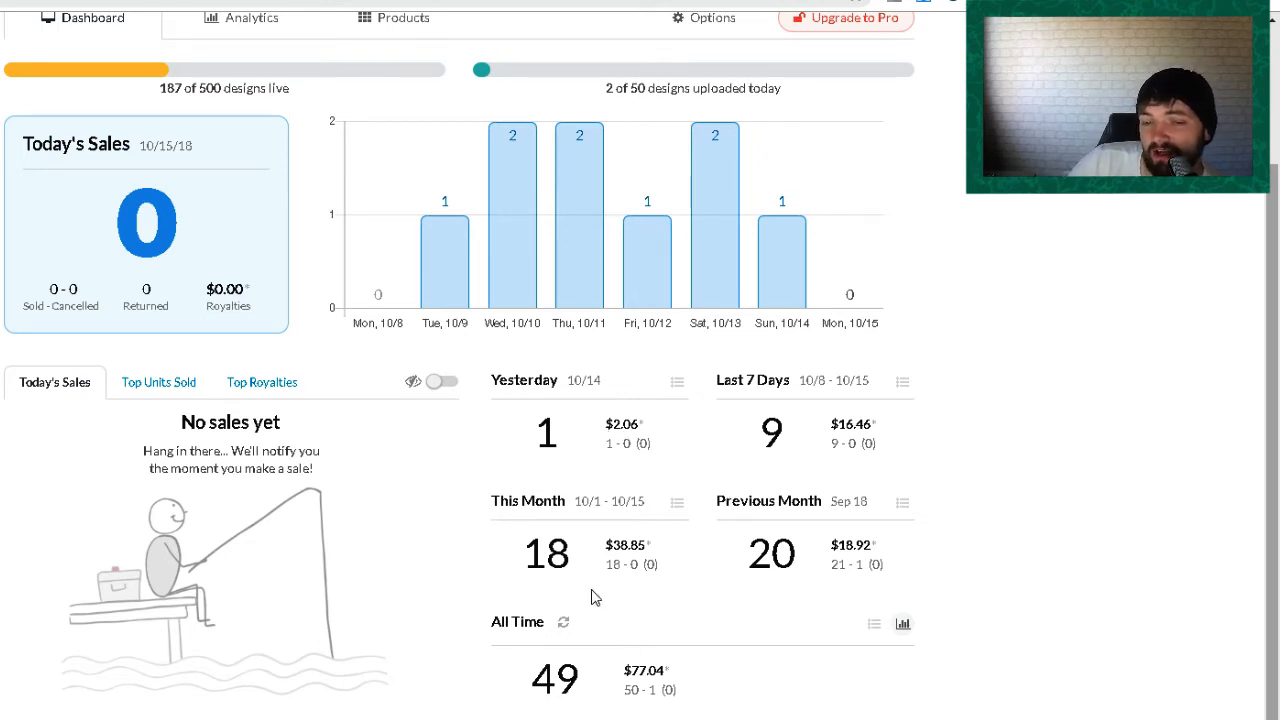
pyautogui.moveTo(684, 576)
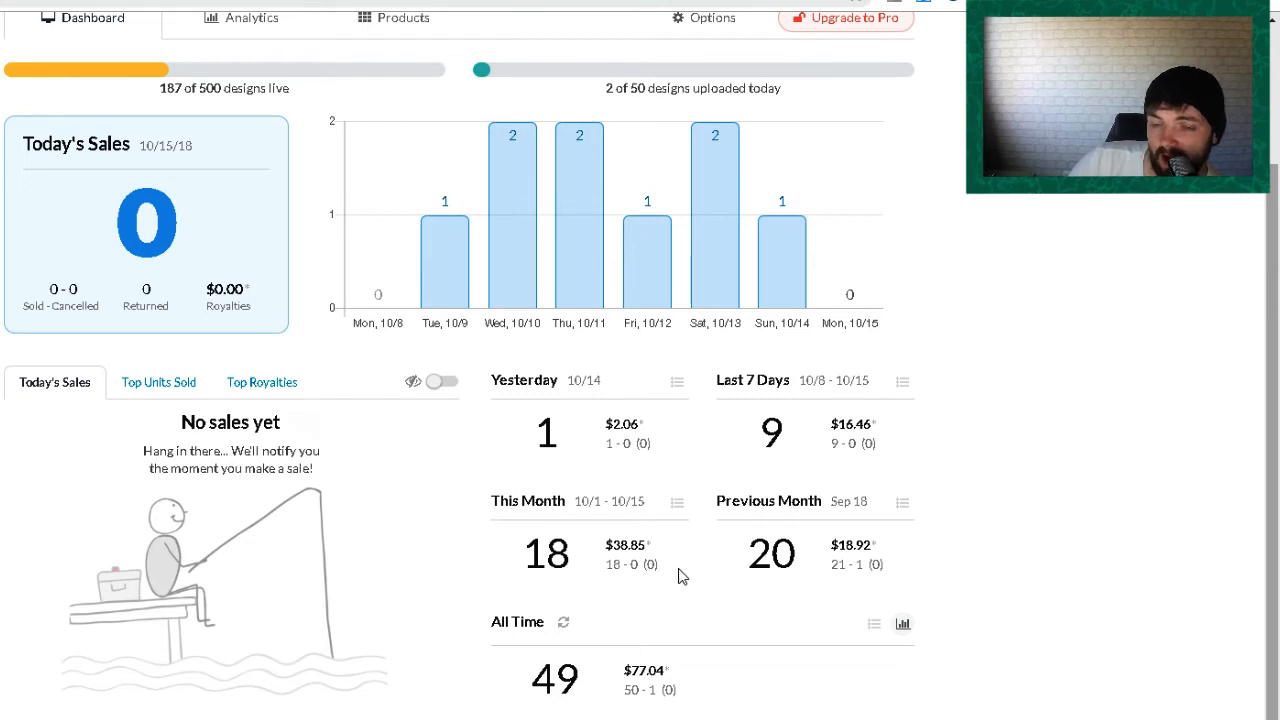
pyautogui.moveTo(836, 560)
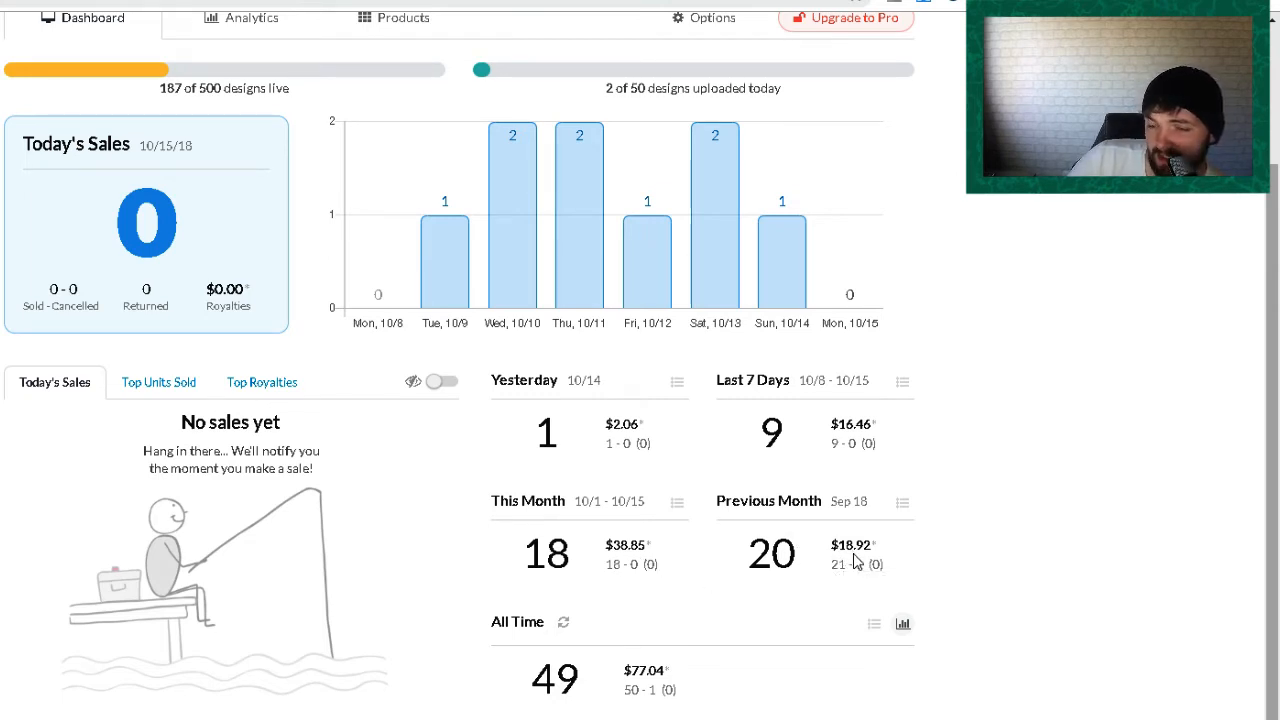
pyautogui.moveTo(858, 564)
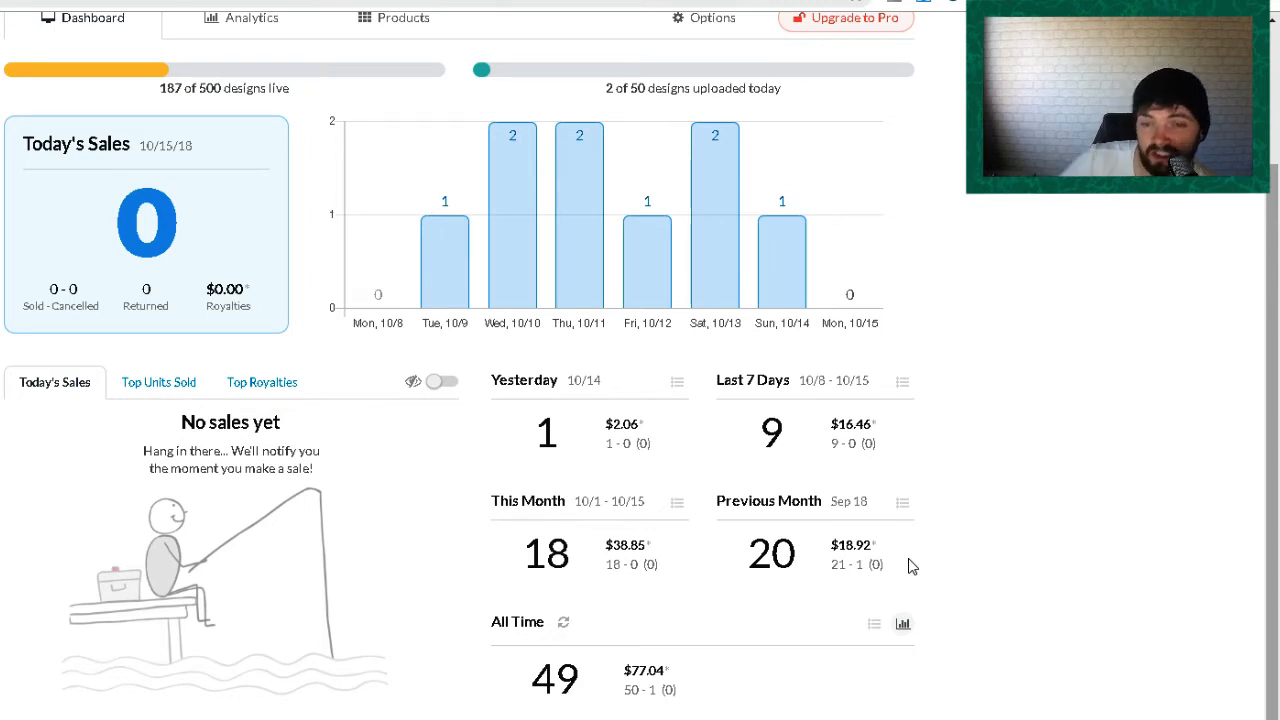
pyautogui.moveTo(808, 402)
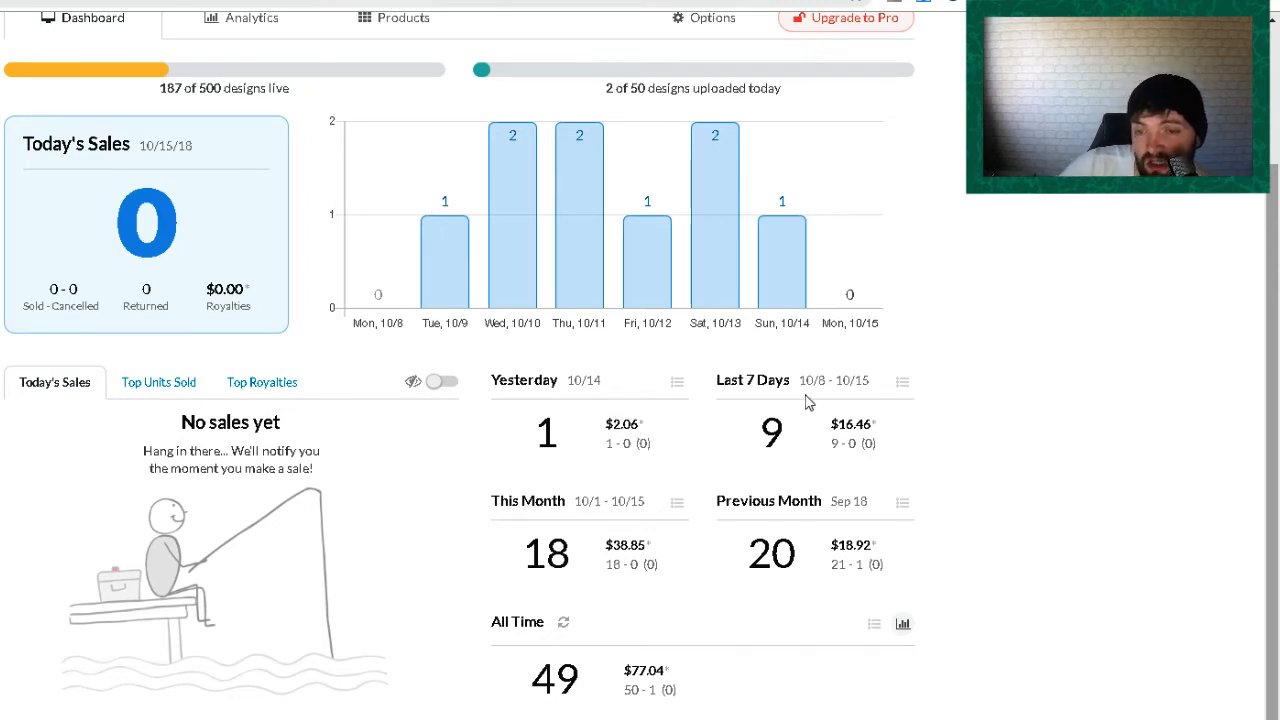
pyautogui.moveTo(852, 424)
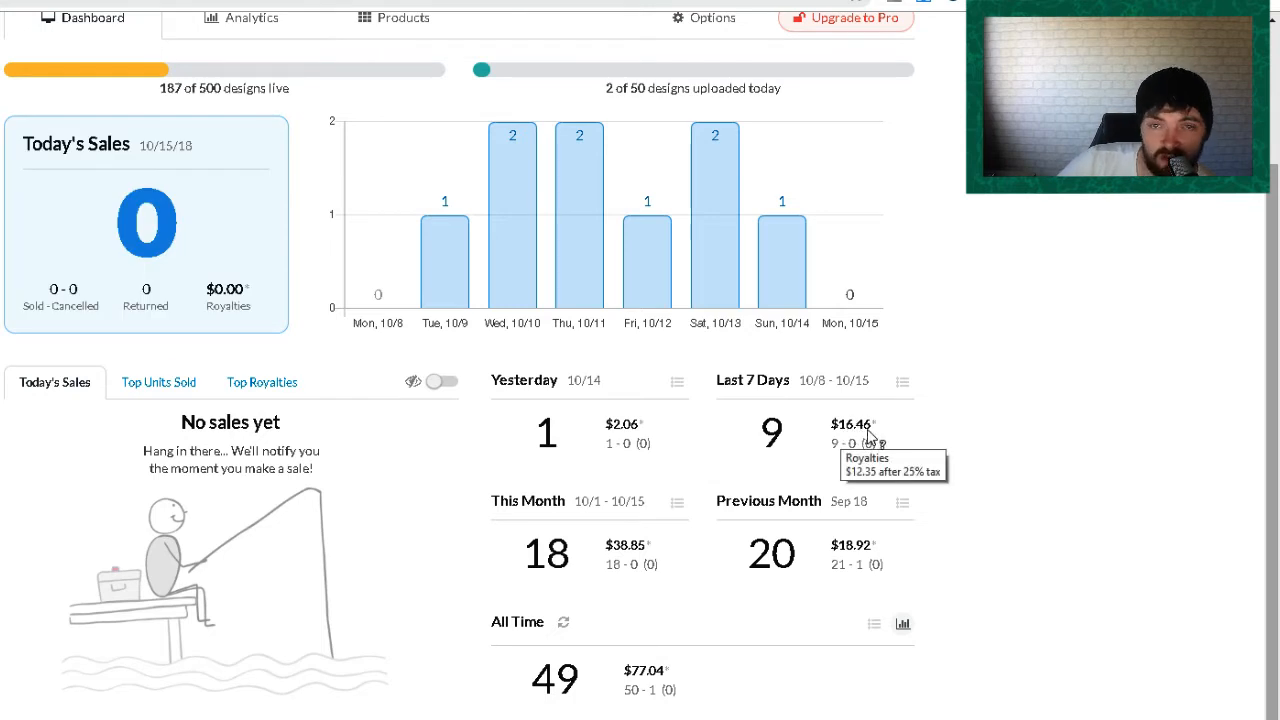
pyautogui.moveTo(952, 404)
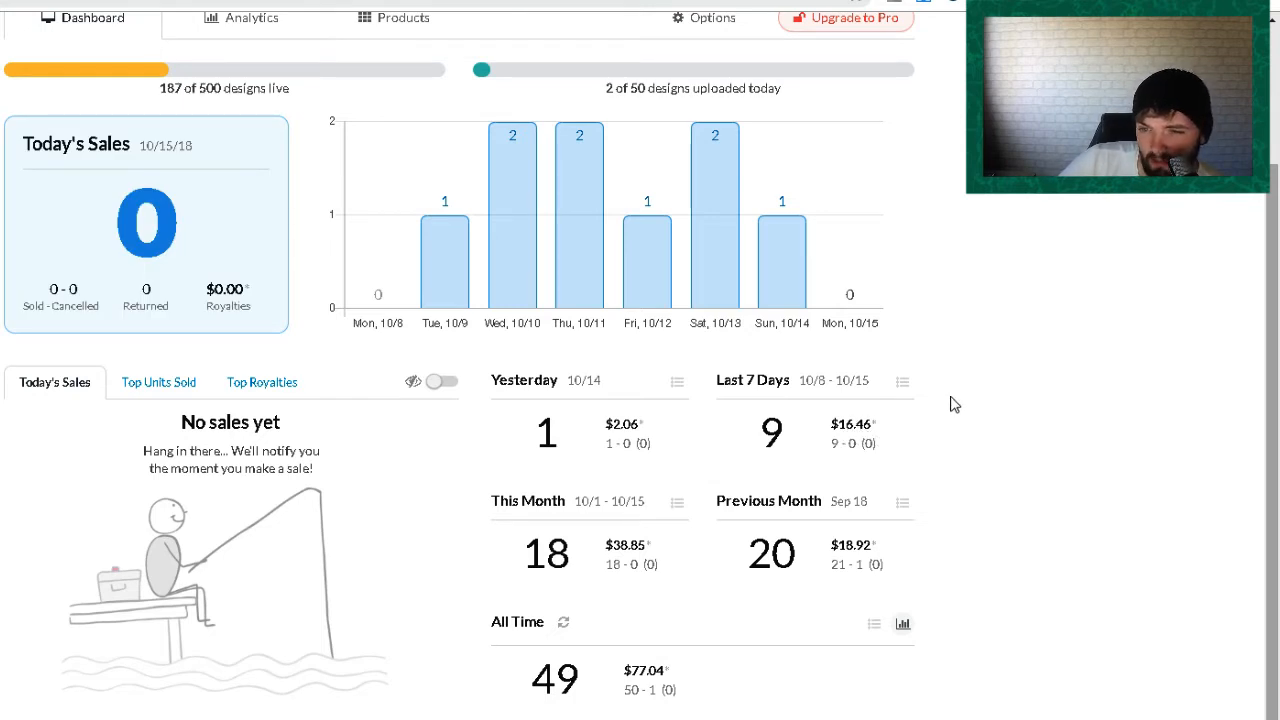
pyautogui.moveTo(968, 404)
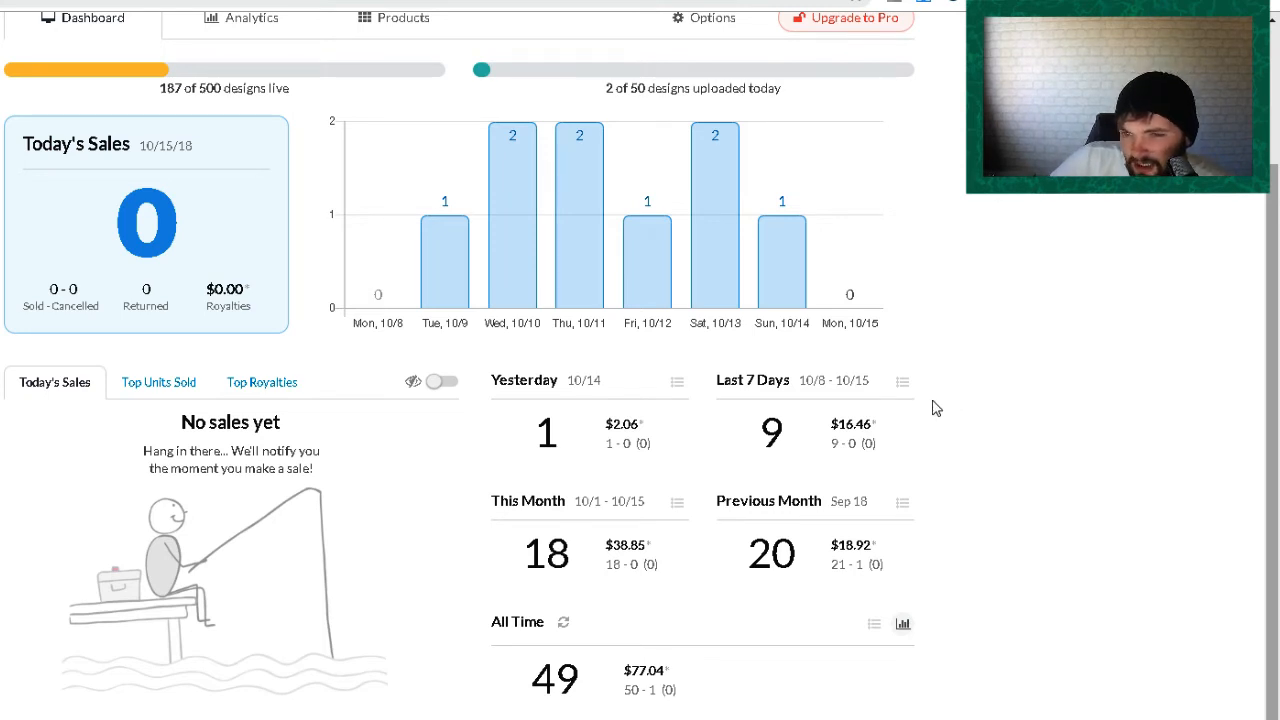
pyautogui.moveTo(958, 388)
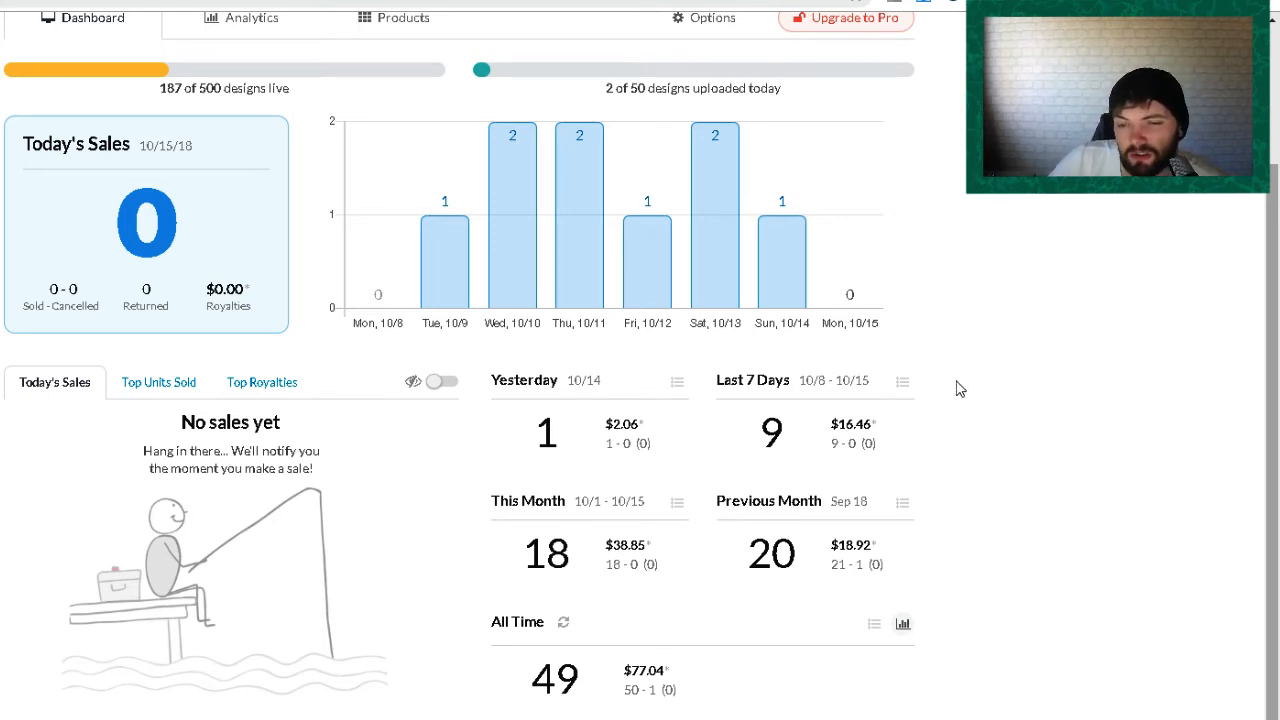
pyautogui.moveTo(966, 412)
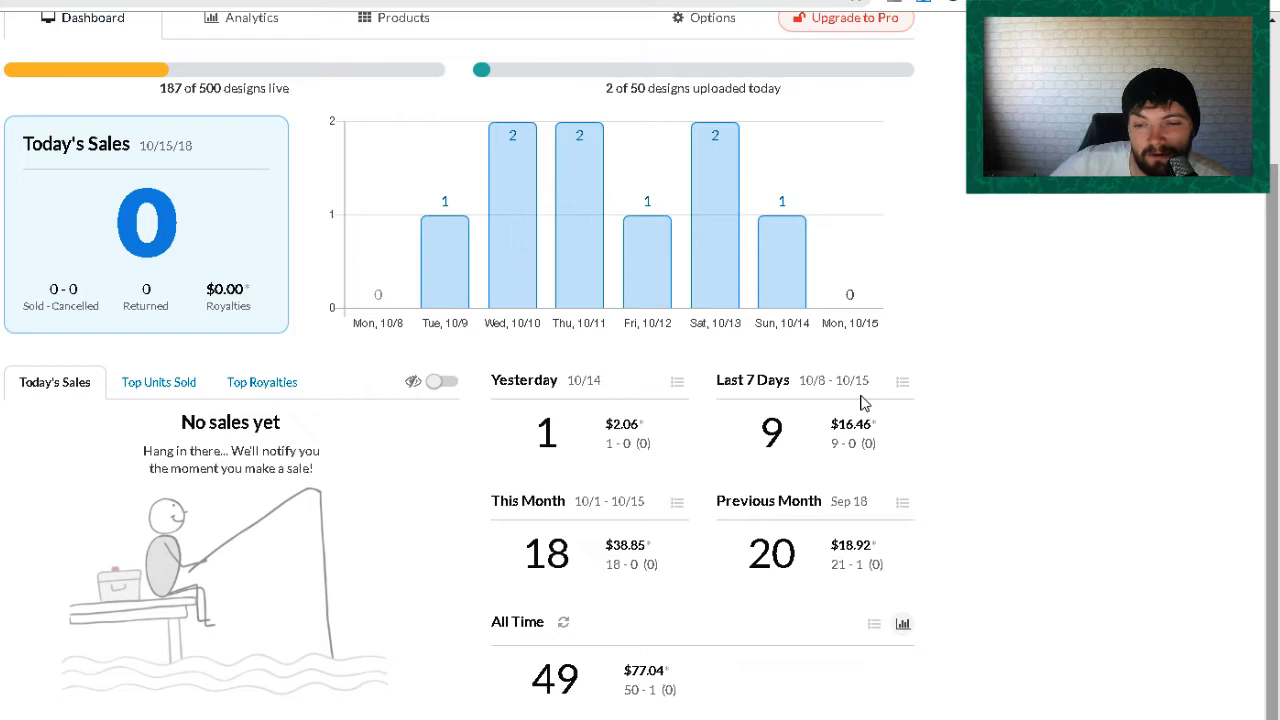
pyautogui.moveTo(648, 558)
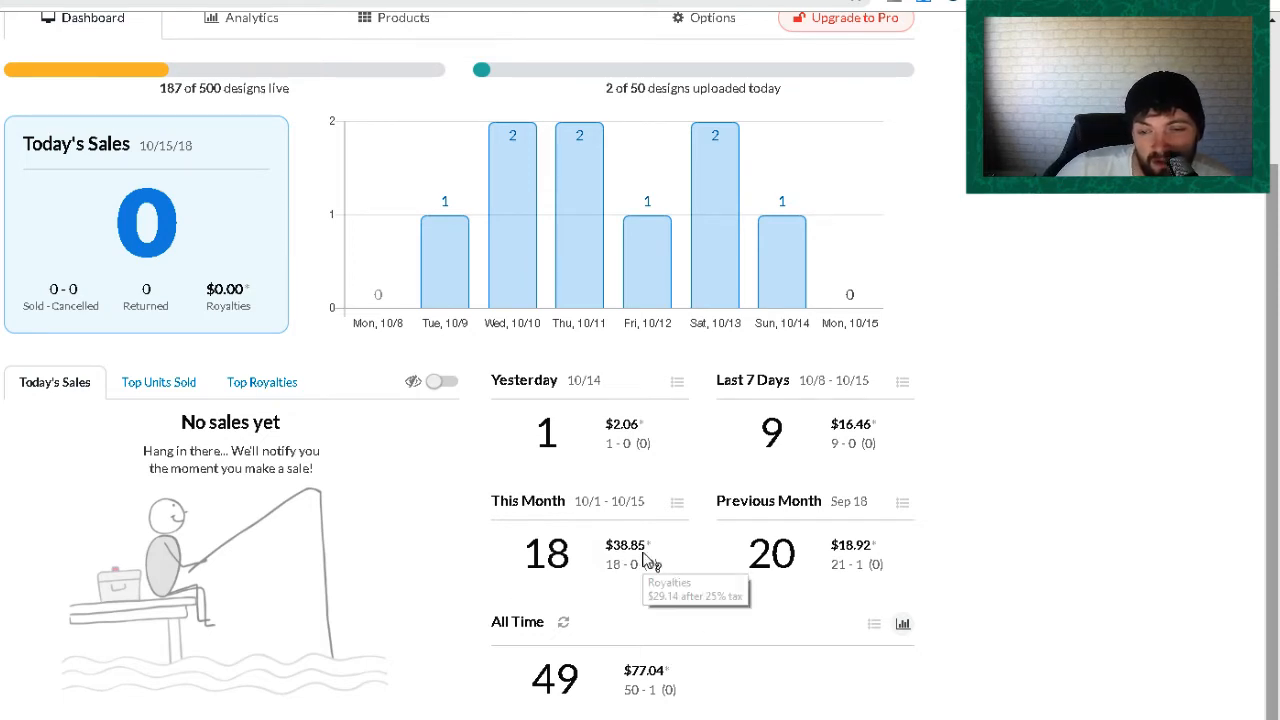
pyautogui.moveTo(1024, 614)
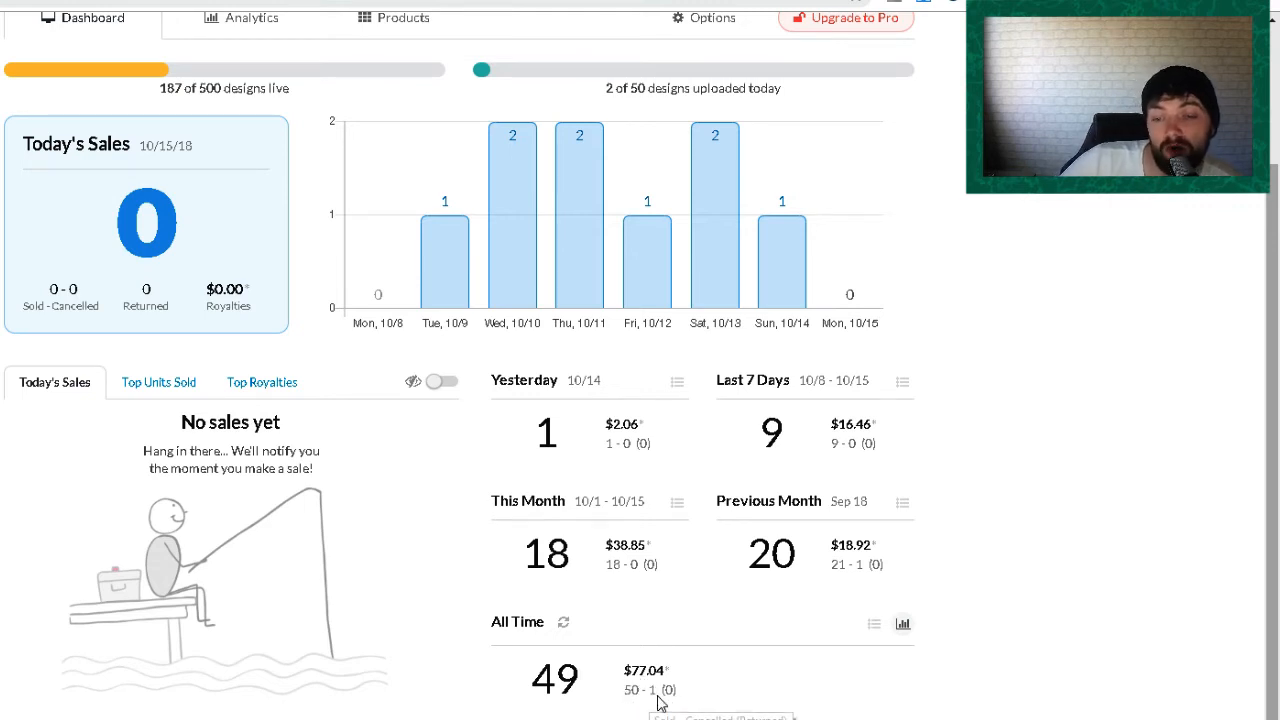
pyautogui.moveTo(660, 684)
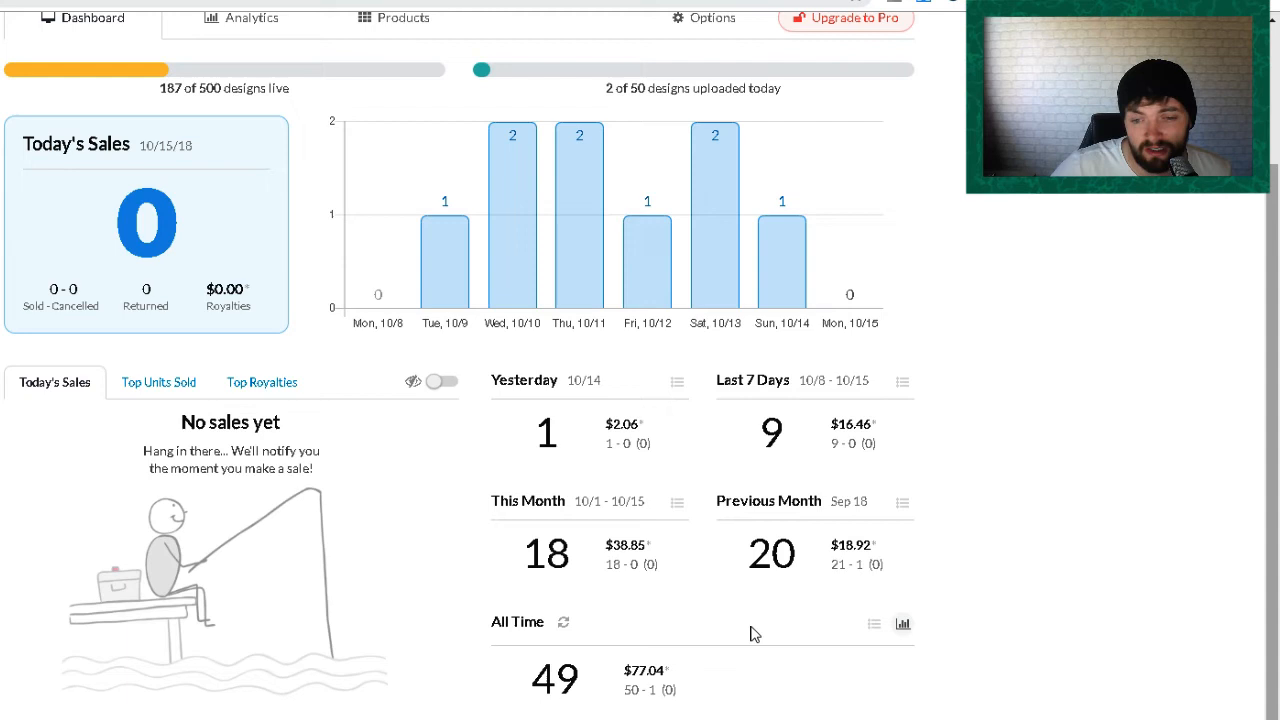
pyautogui.moveTo(624, 556)
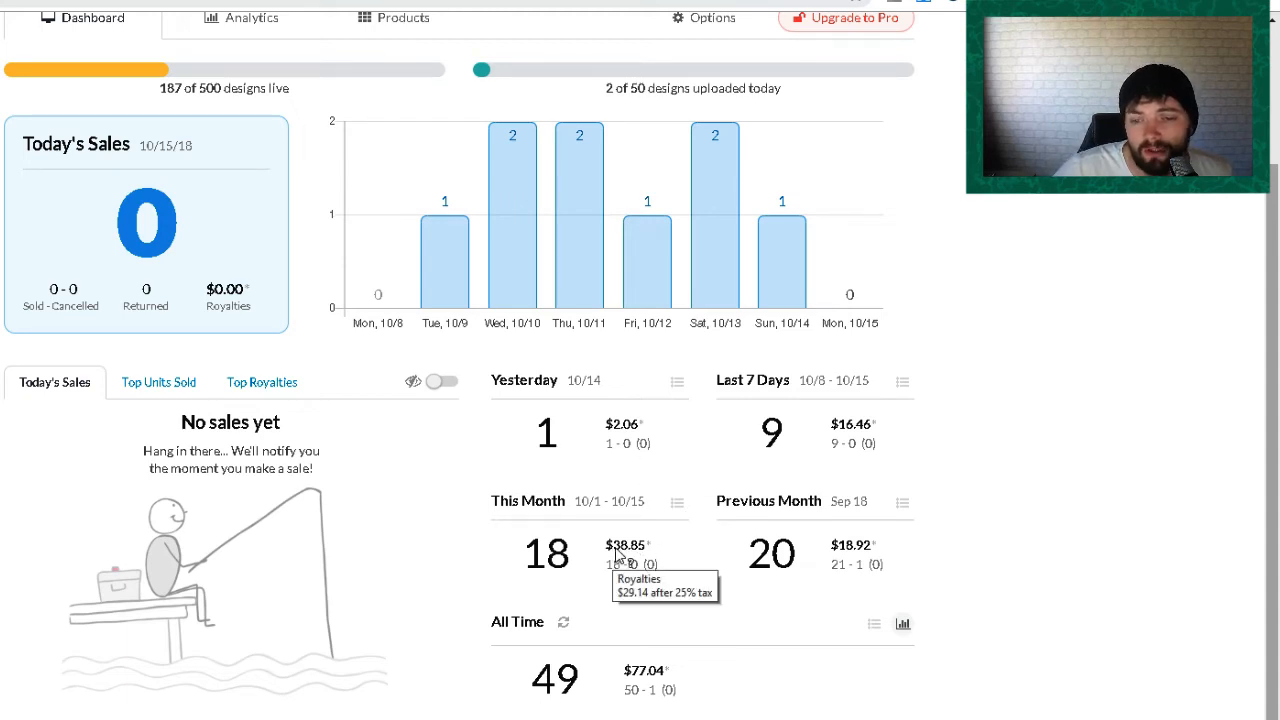
pyautogui.moveTo(710, 570)
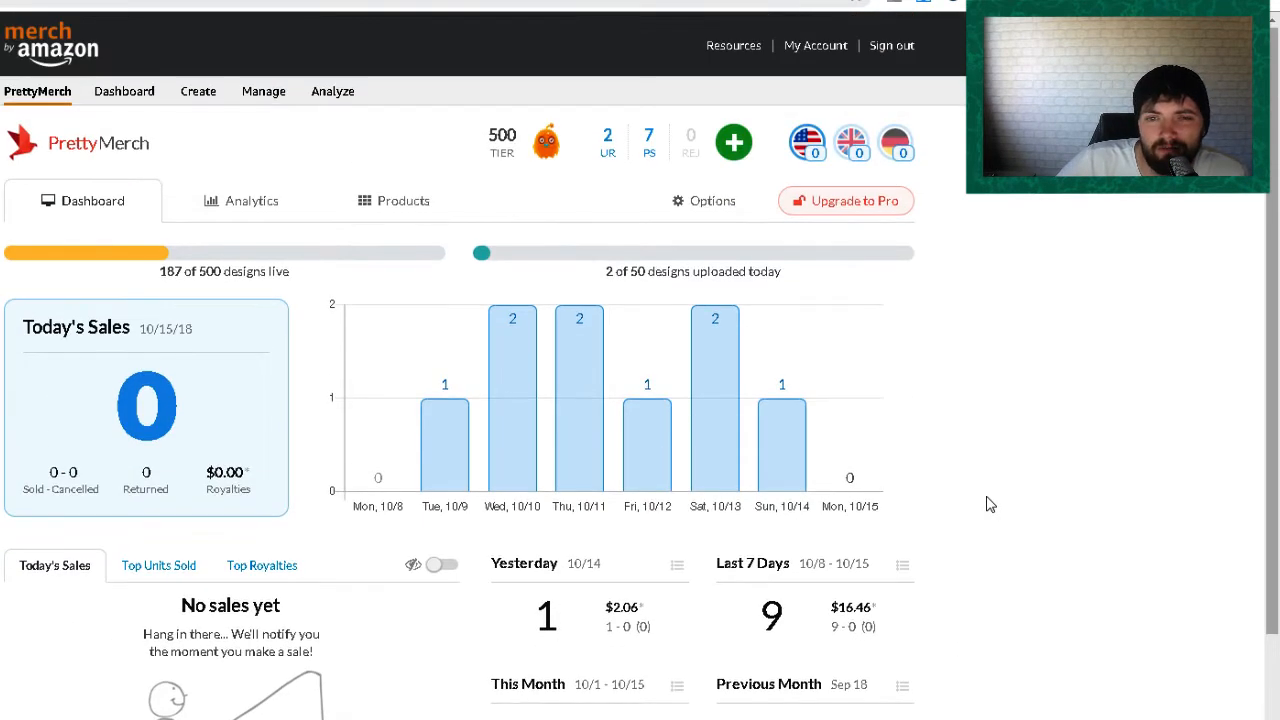
pyautogui.moveTo(784, 428)
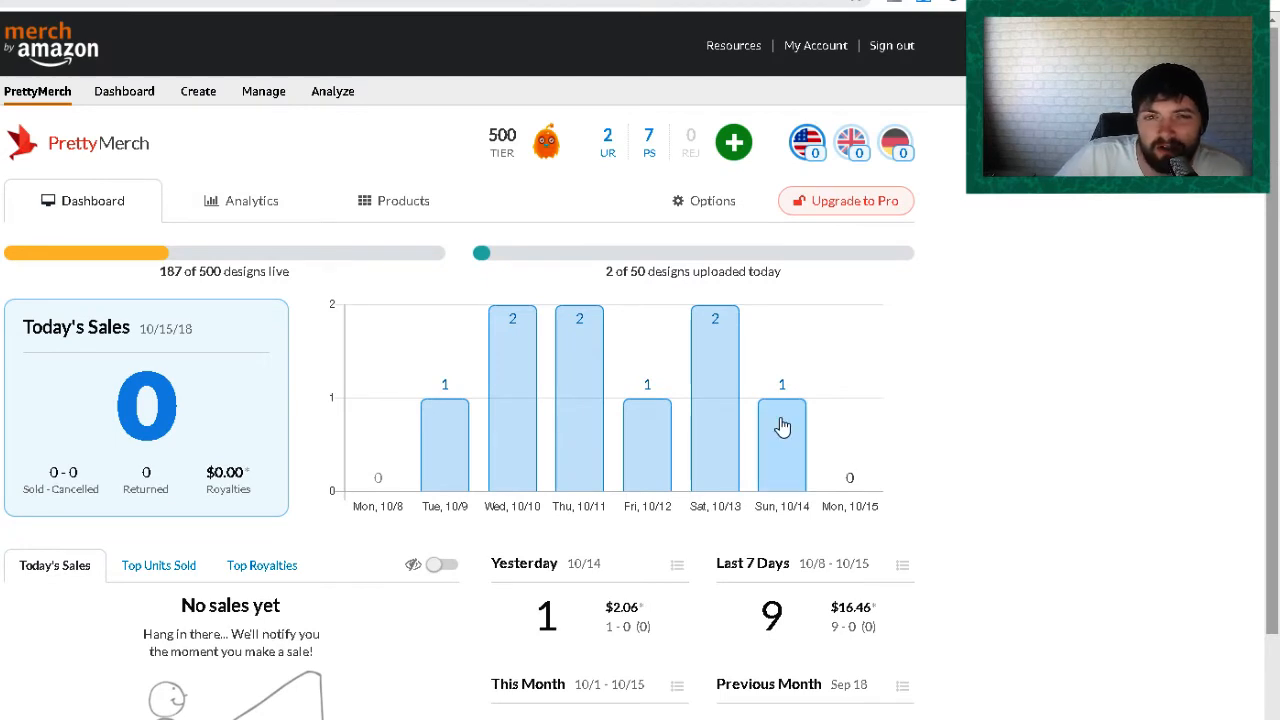
# Go to the Analyze page showing September 2018 estimated earnings of $12.16 on .com
pyautogui.click(332, 92)
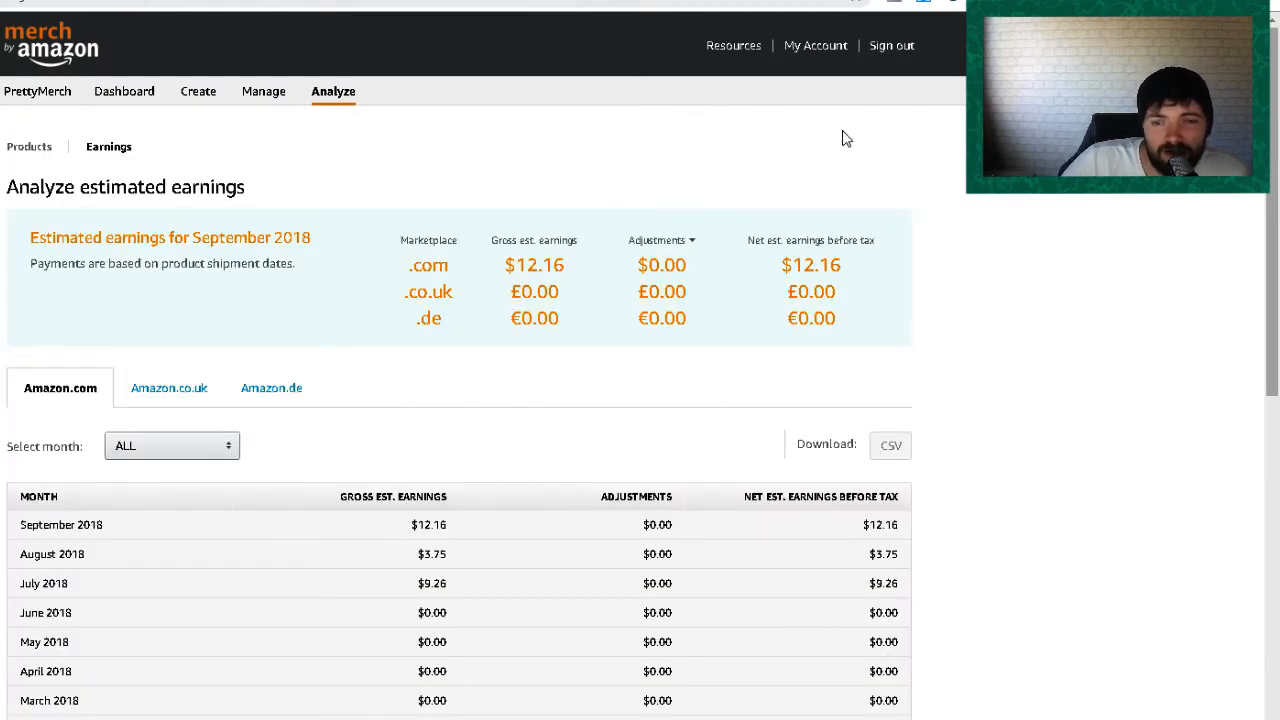
pyautogui.scroll(-3)
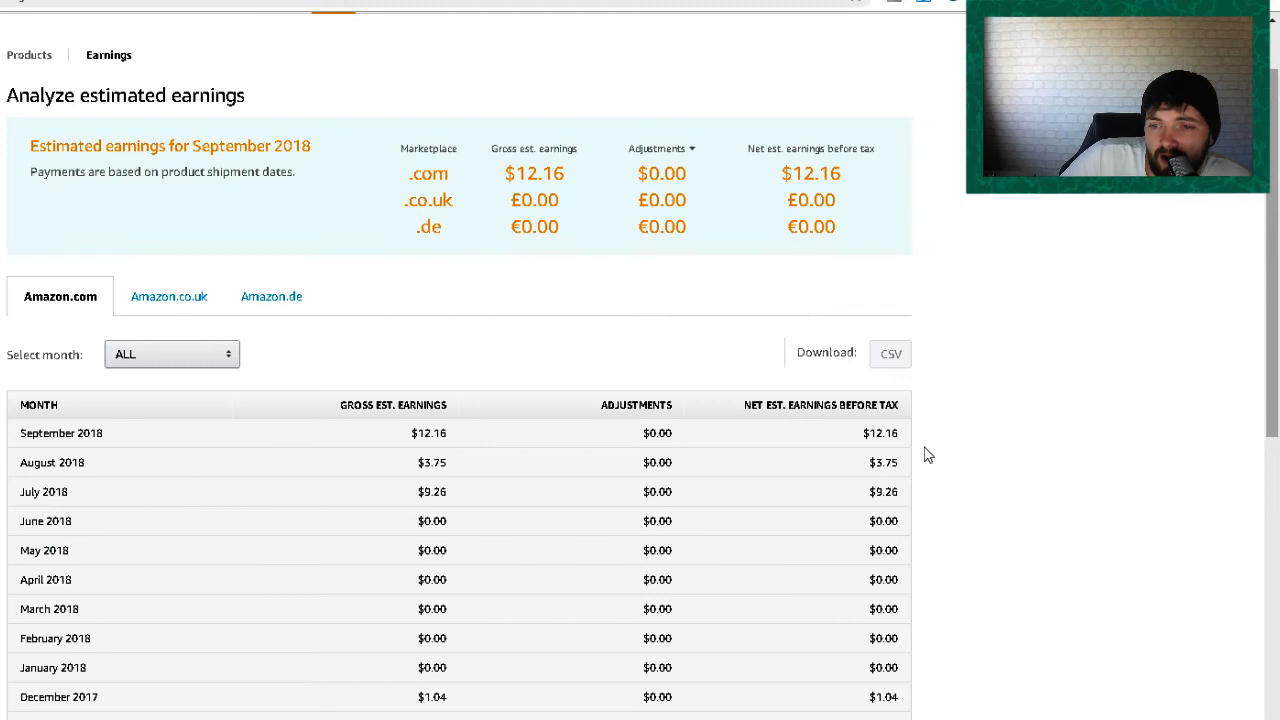
pyautogui.moveTo(908, 452)
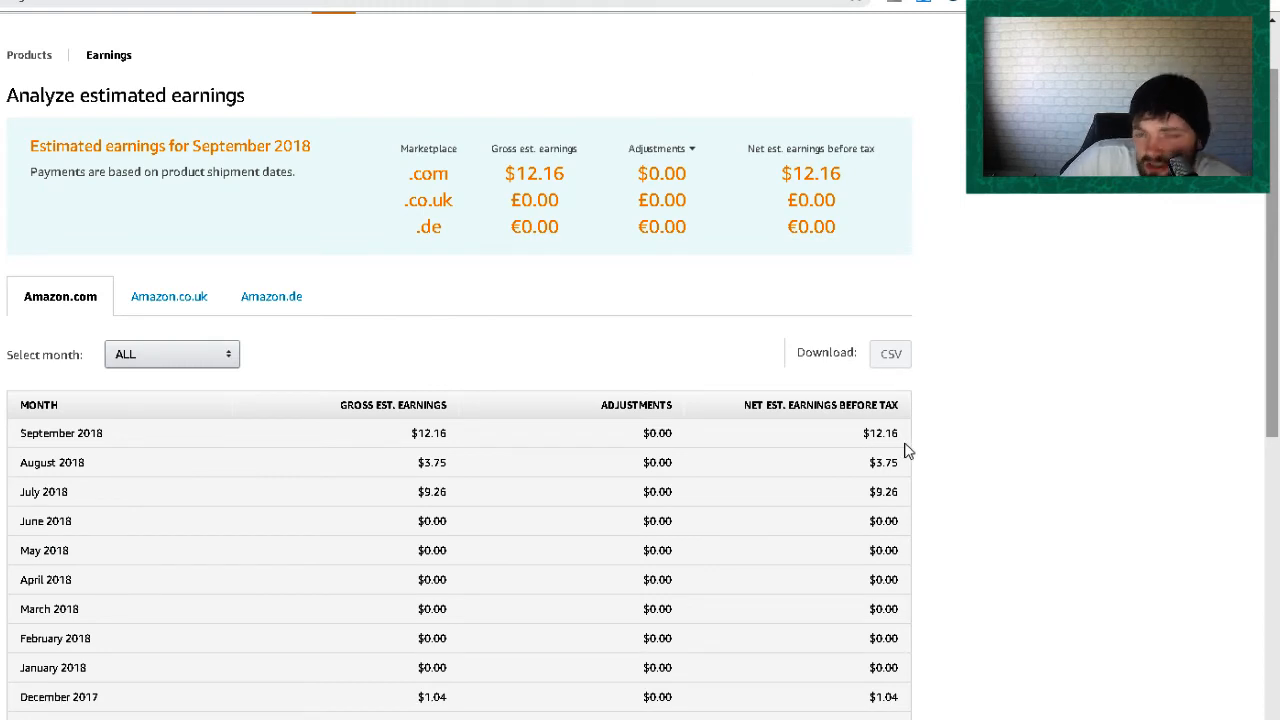
pyautogui.moveTo(1044, 448)
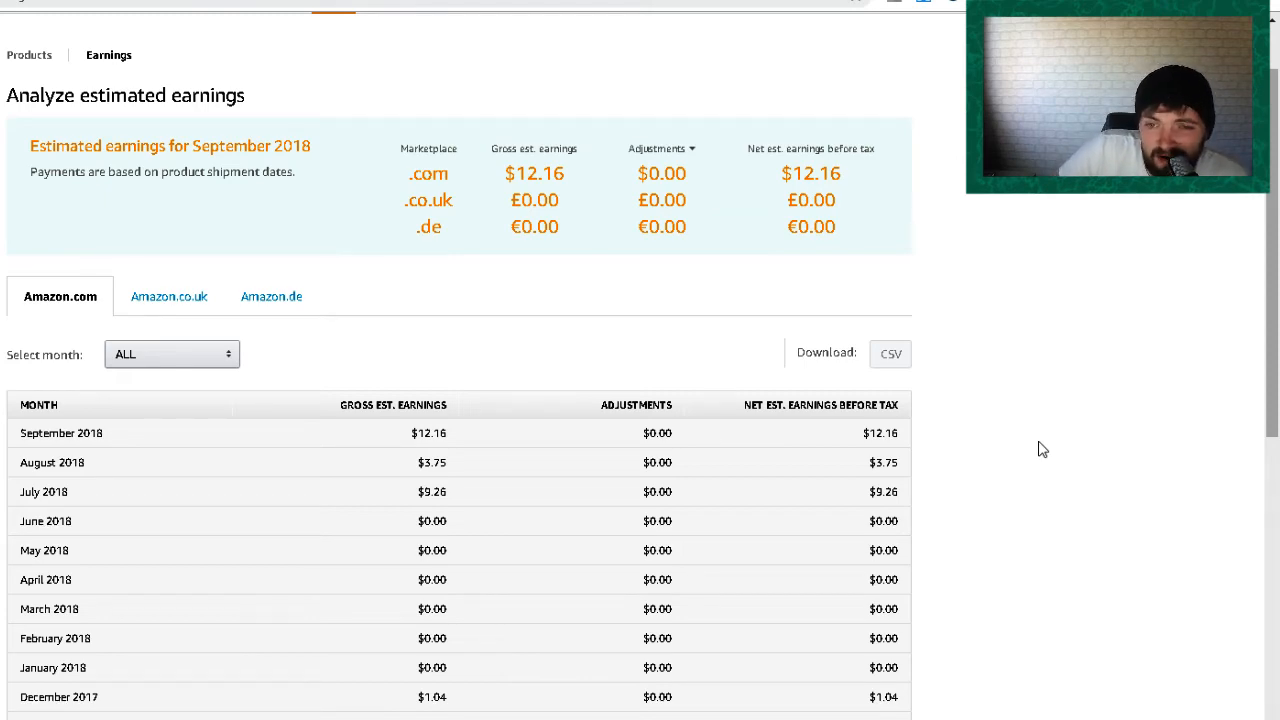
pyautogui.scroll(-3)
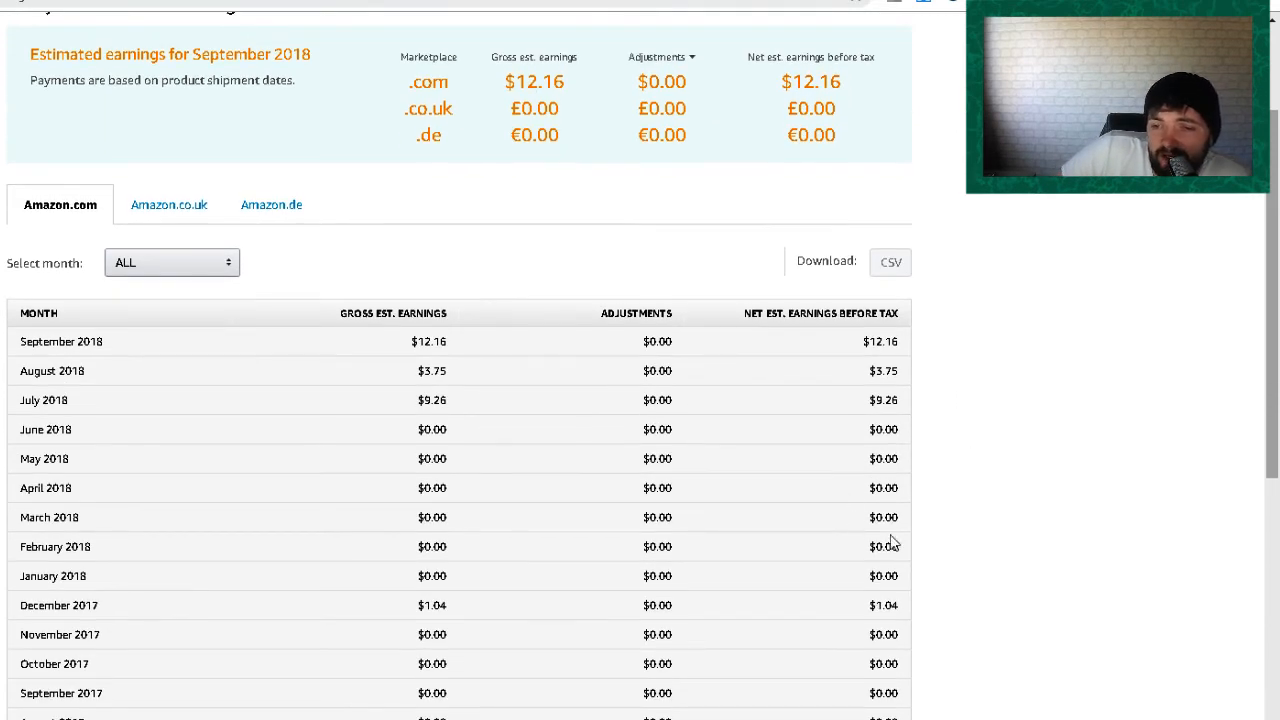
# Scroll down through the monthly earnings table before returning to the dashboard
pyautogui.scroll(-3)
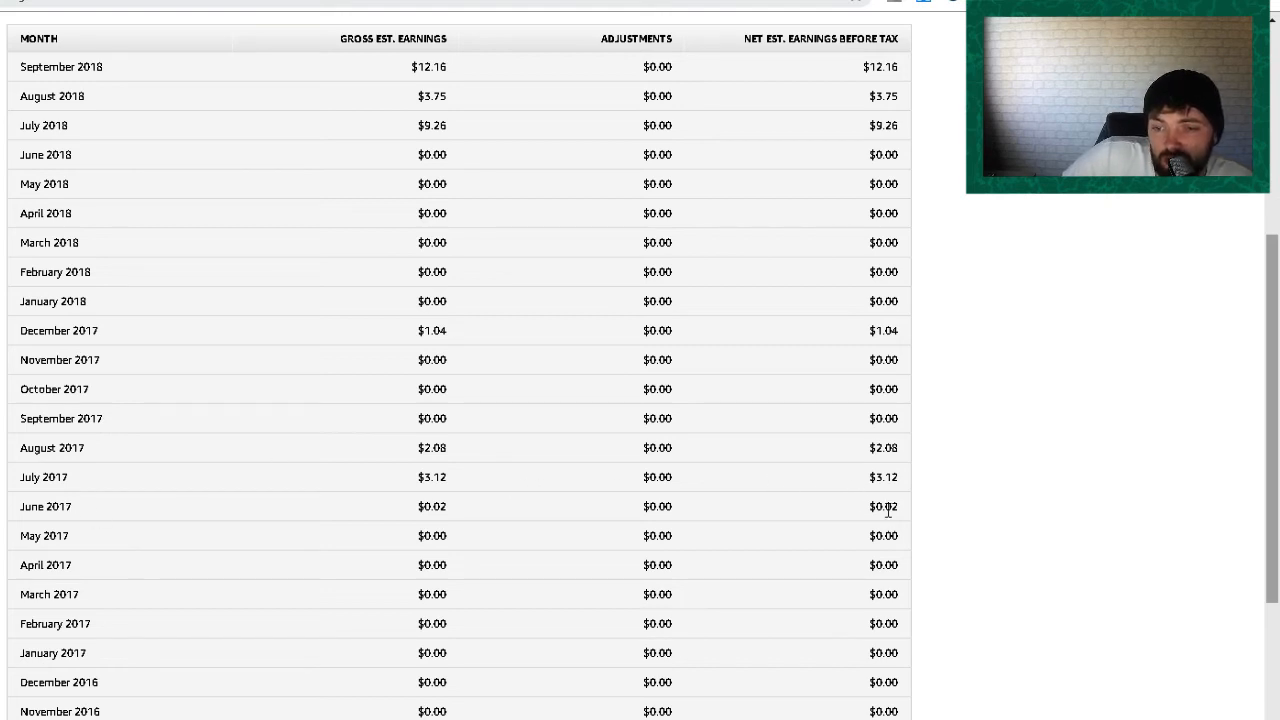
pyautogui.moveTo(908, 522)
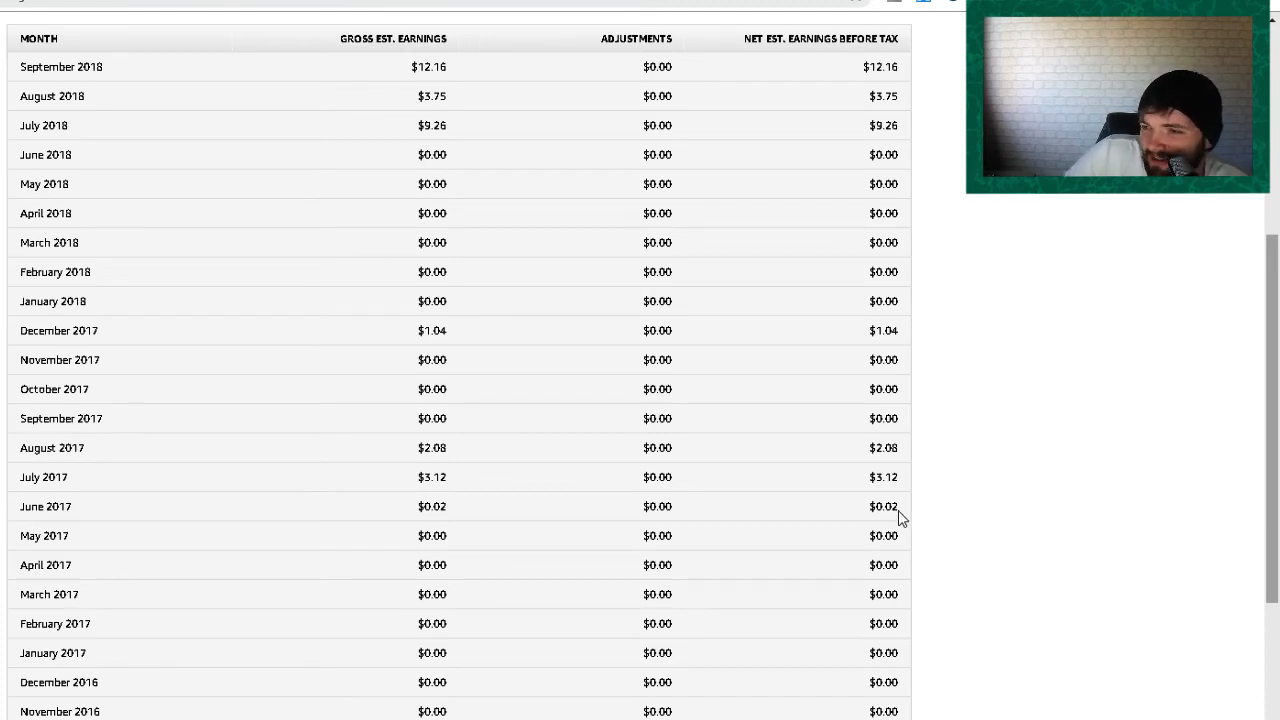
pyautogui.moveTo(876, 522)
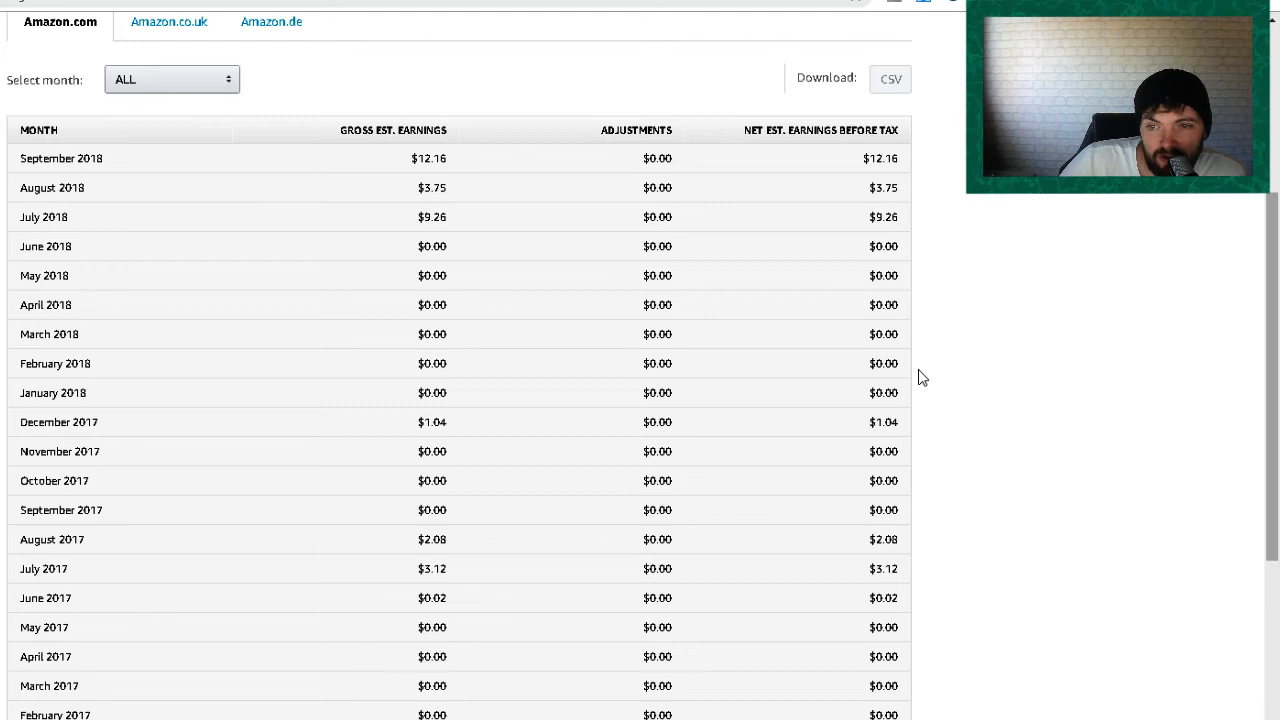
pyautogui.moveTo(902, 264)
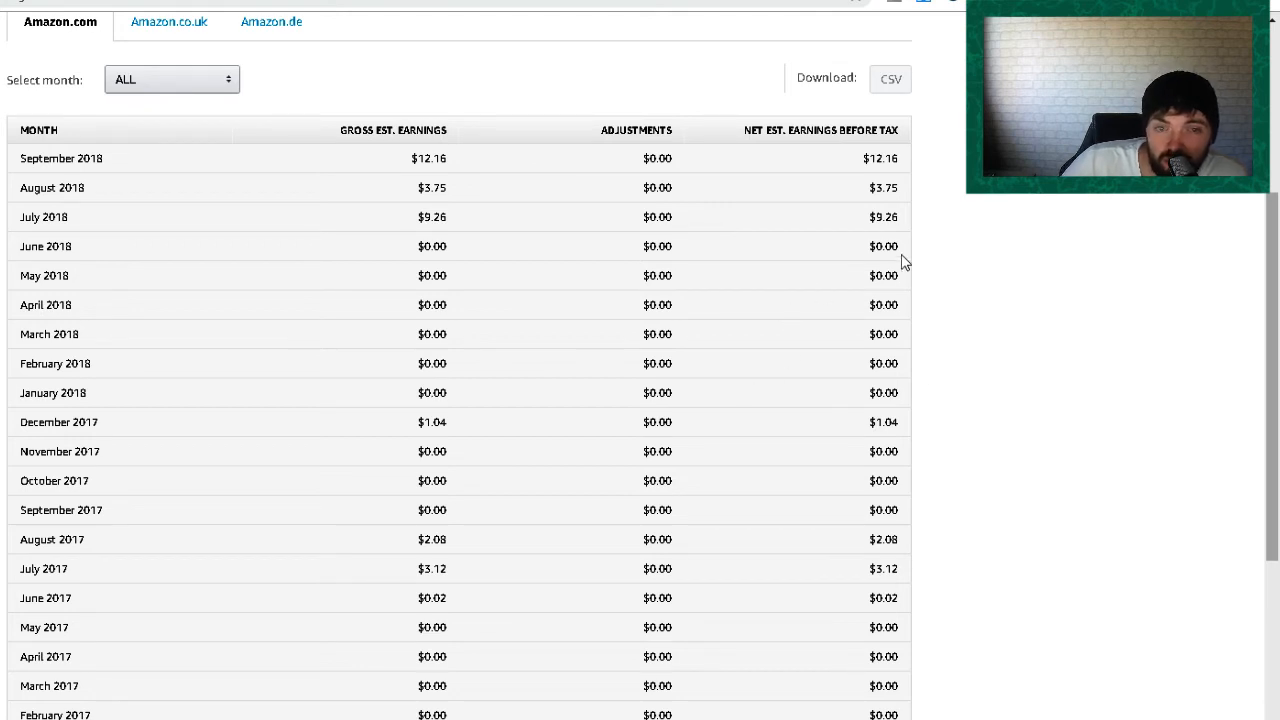
pyautogui.moveTo(952, 232)
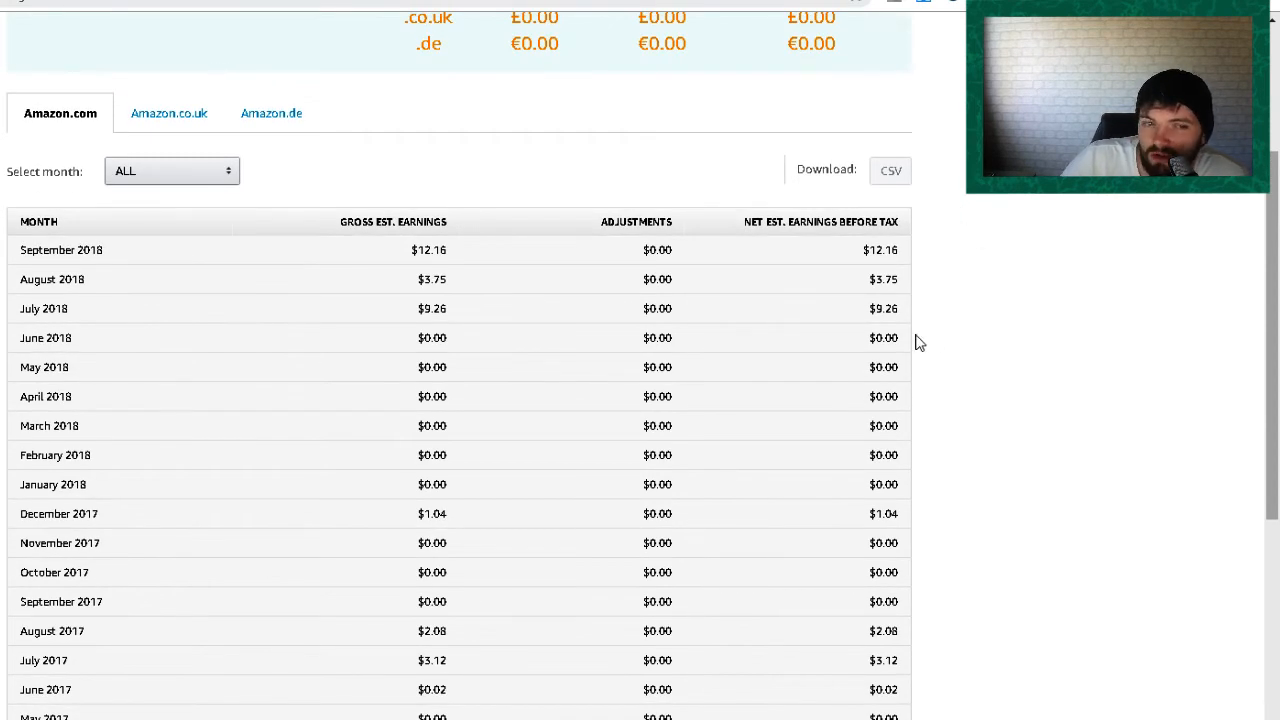
pyautogui.moveTo(808, 332)
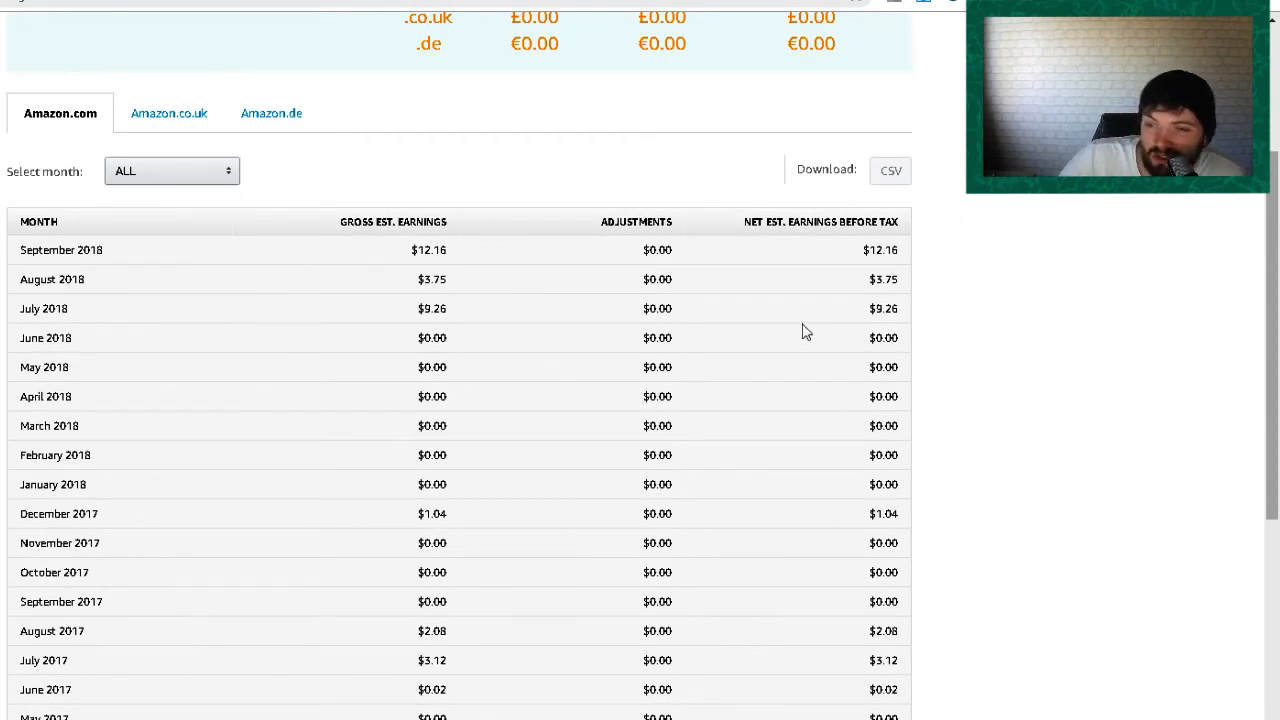
pyautogui.moveTo(936, 302)
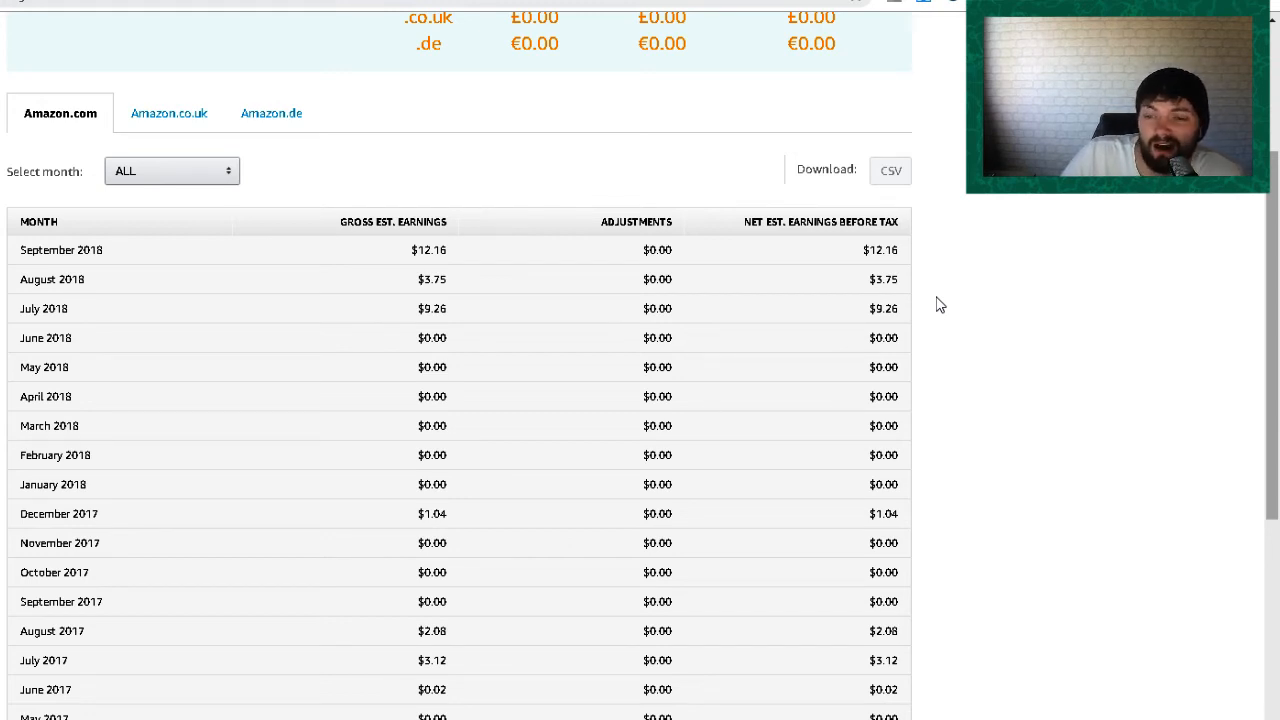
pyautogui.moveTo(238, 250)
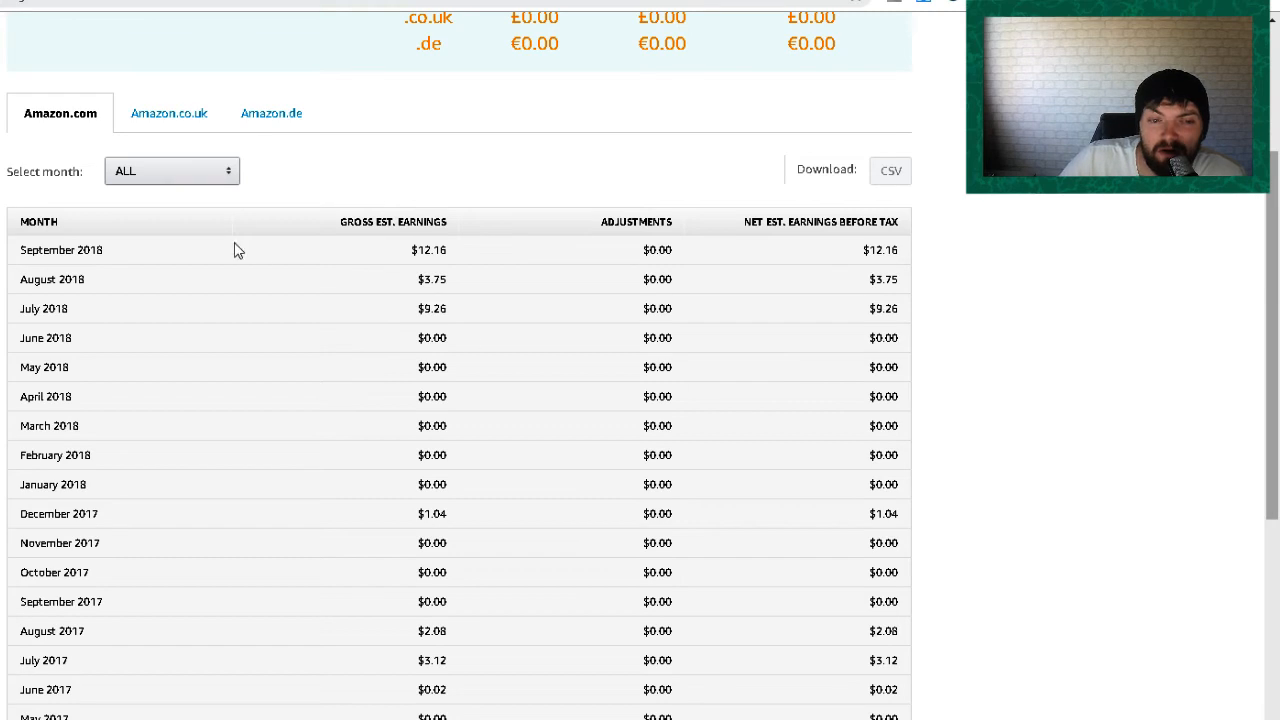
pyautogui.moveTo(884, 268)
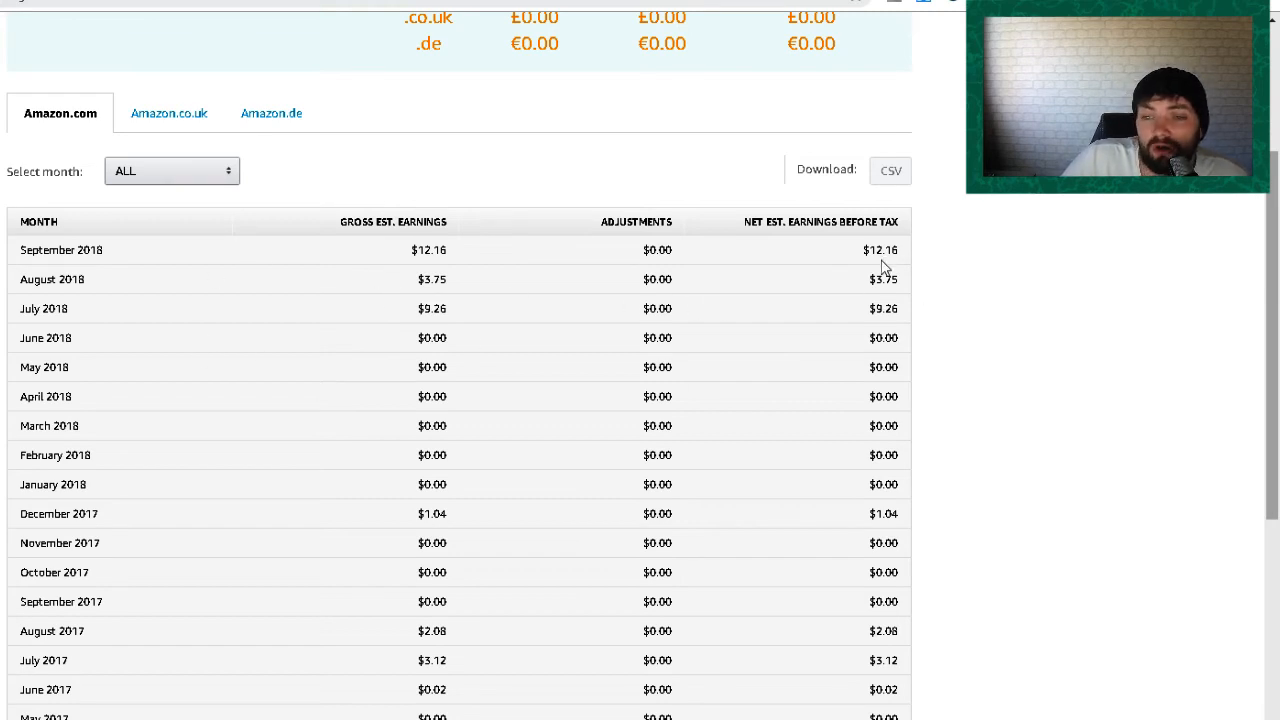
pyautogui.moveTo(896, 284)
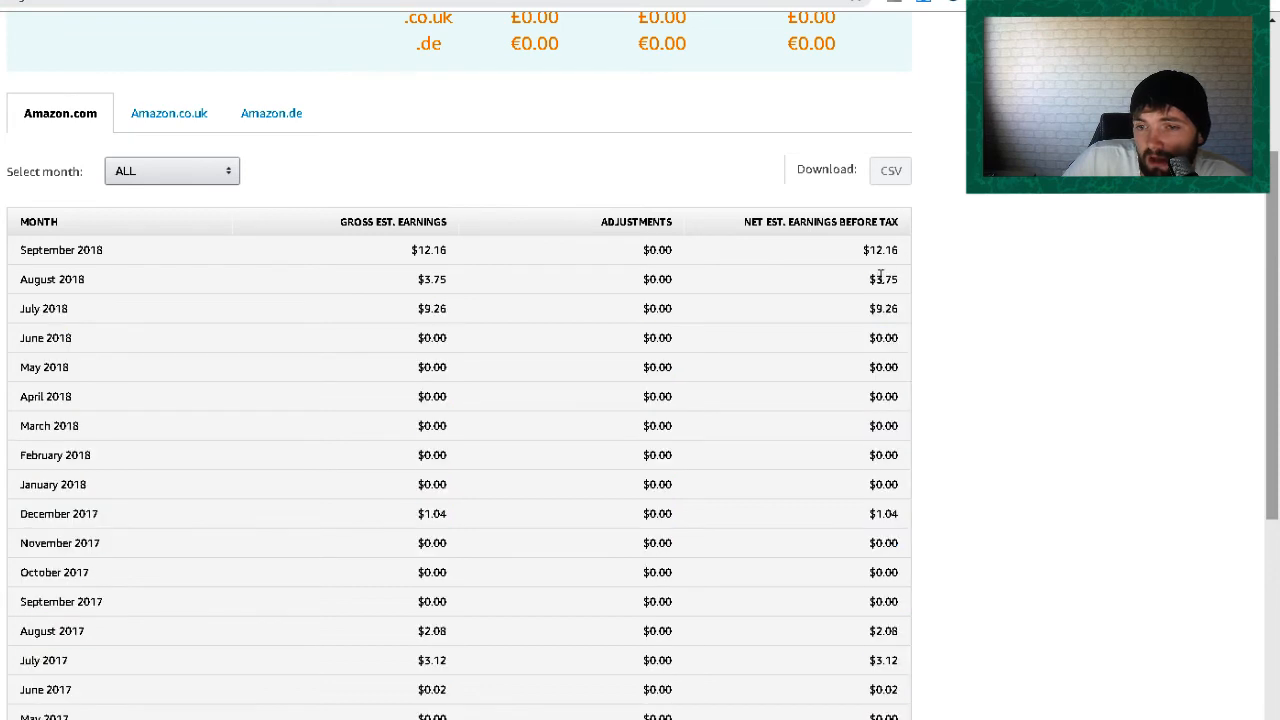
pyautogui.moveTo(550, 296)
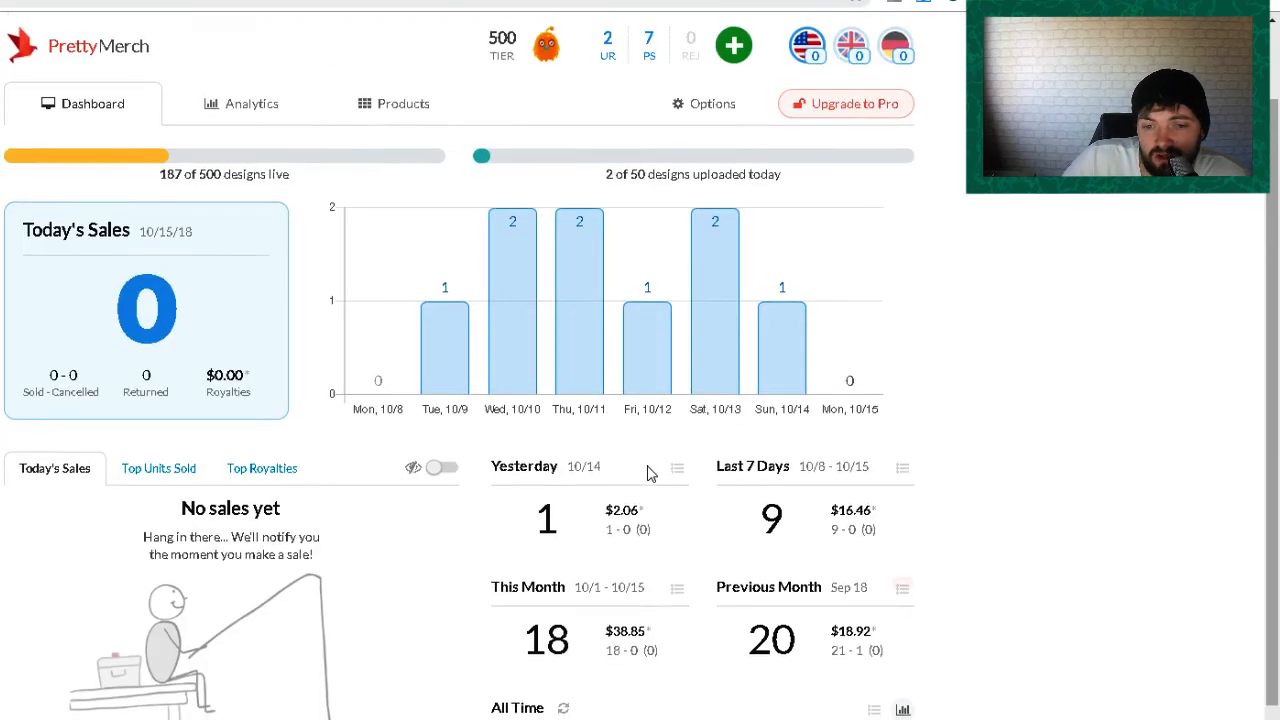
pyautogui.scroll(-3)
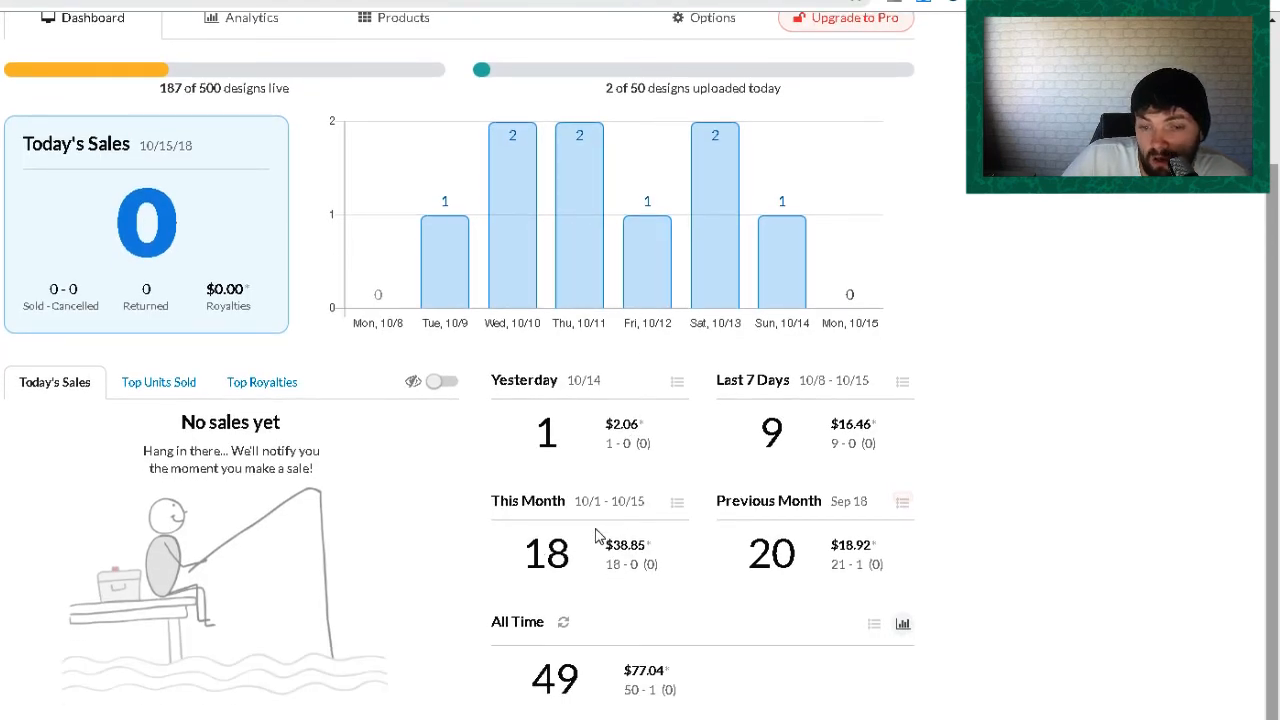